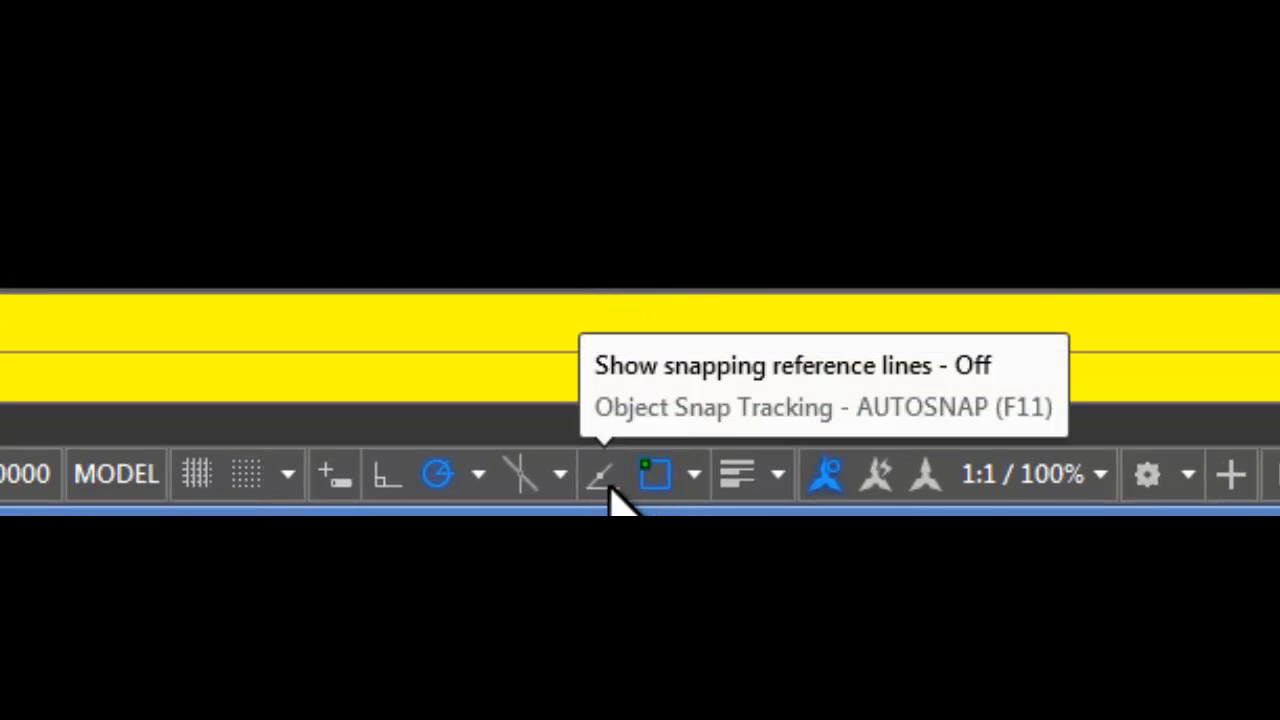
pyautogui.moveTo(610, 490)
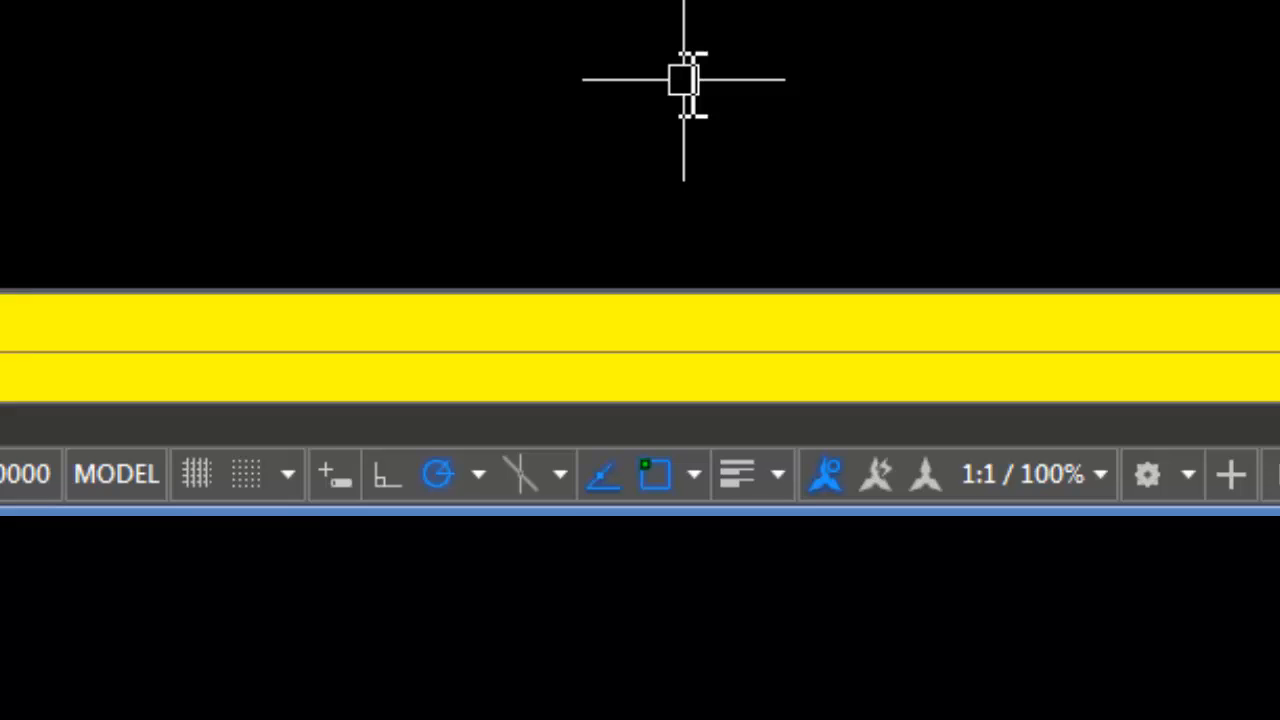
pyautogui.moveTo(692, 277)
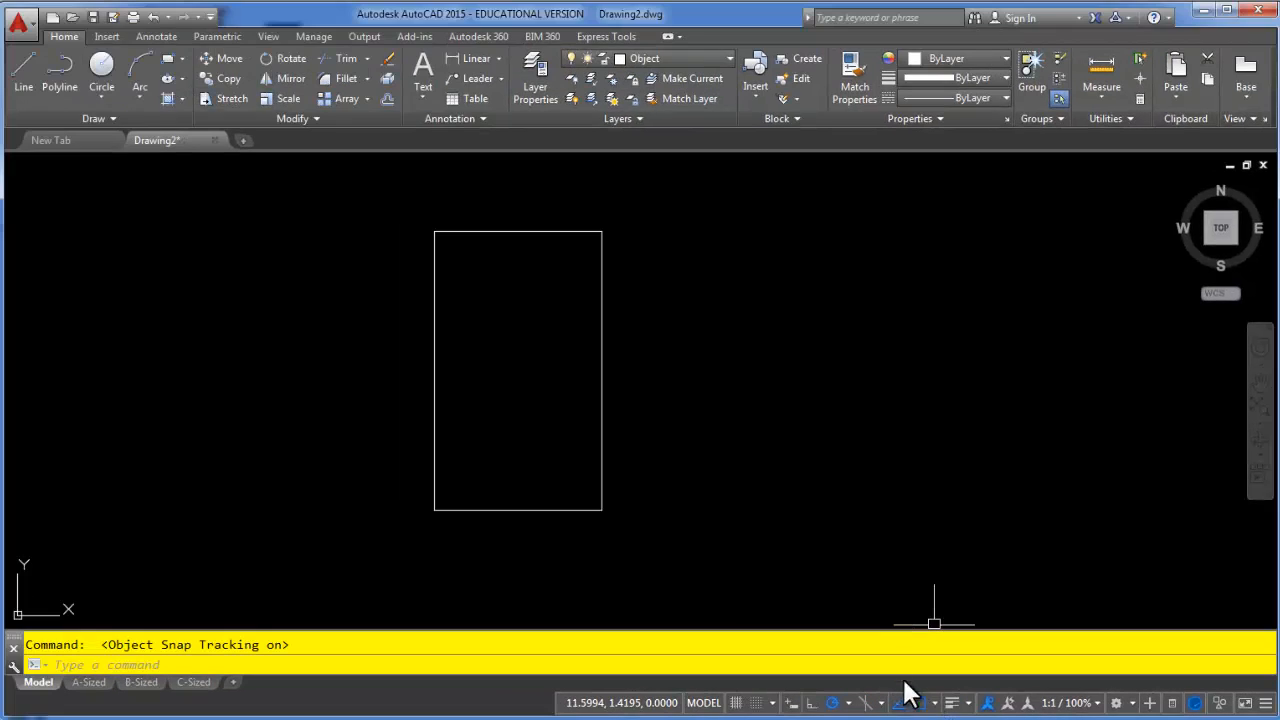
pyautogui.moveTo(863, 607)
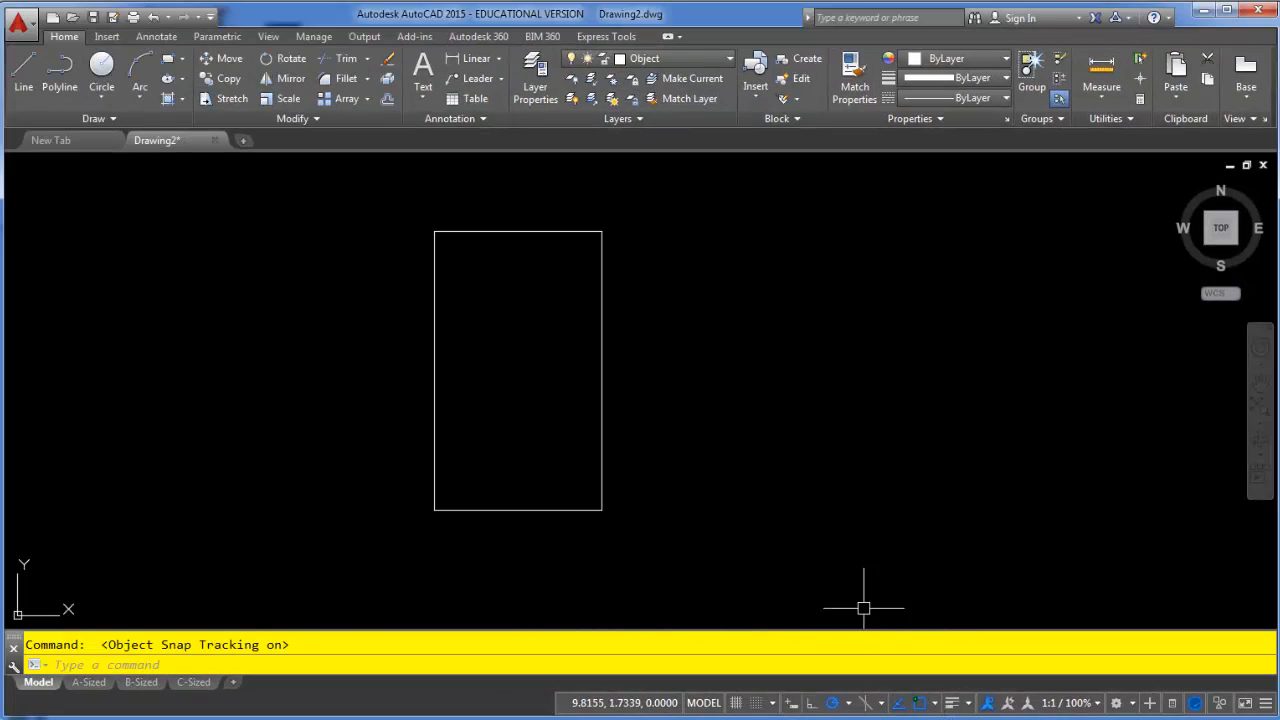
pyautogui.moveTo(781, 470)
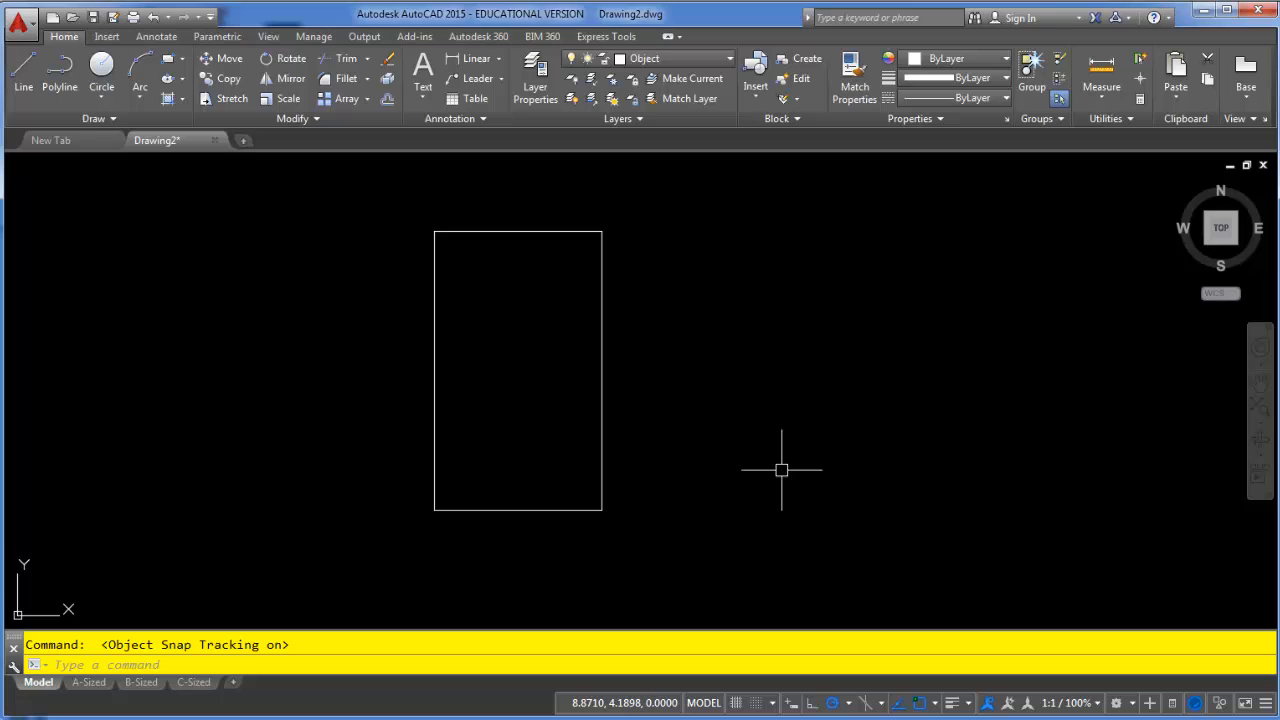
pyautogui.moveTo(723, 463)
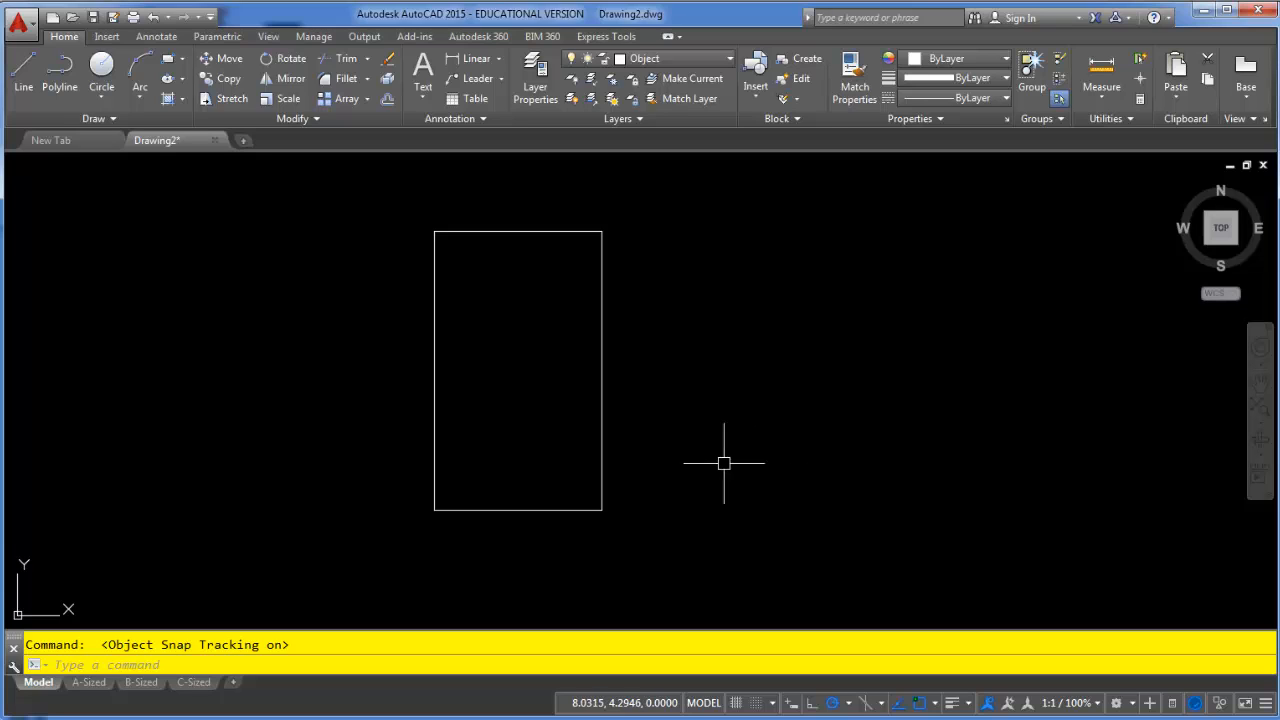
pyautogui.moveTo(737, 527)
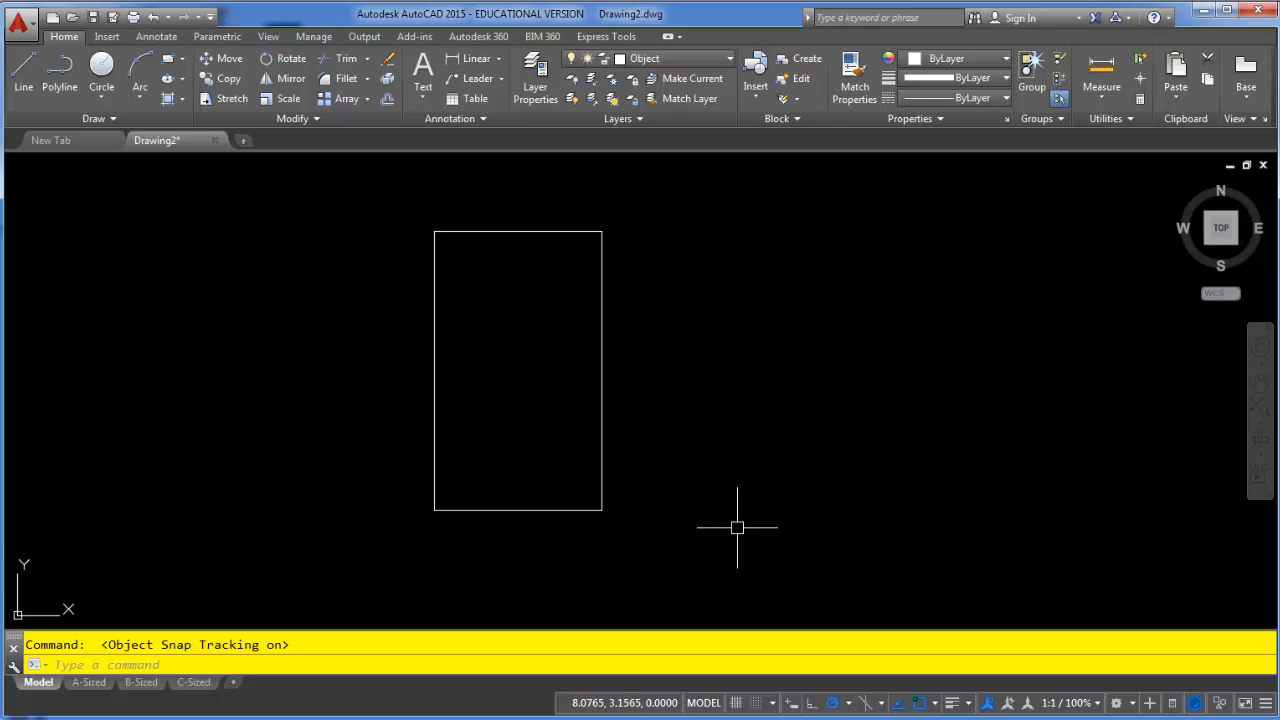
pyautogui.moveTo(437, 523)
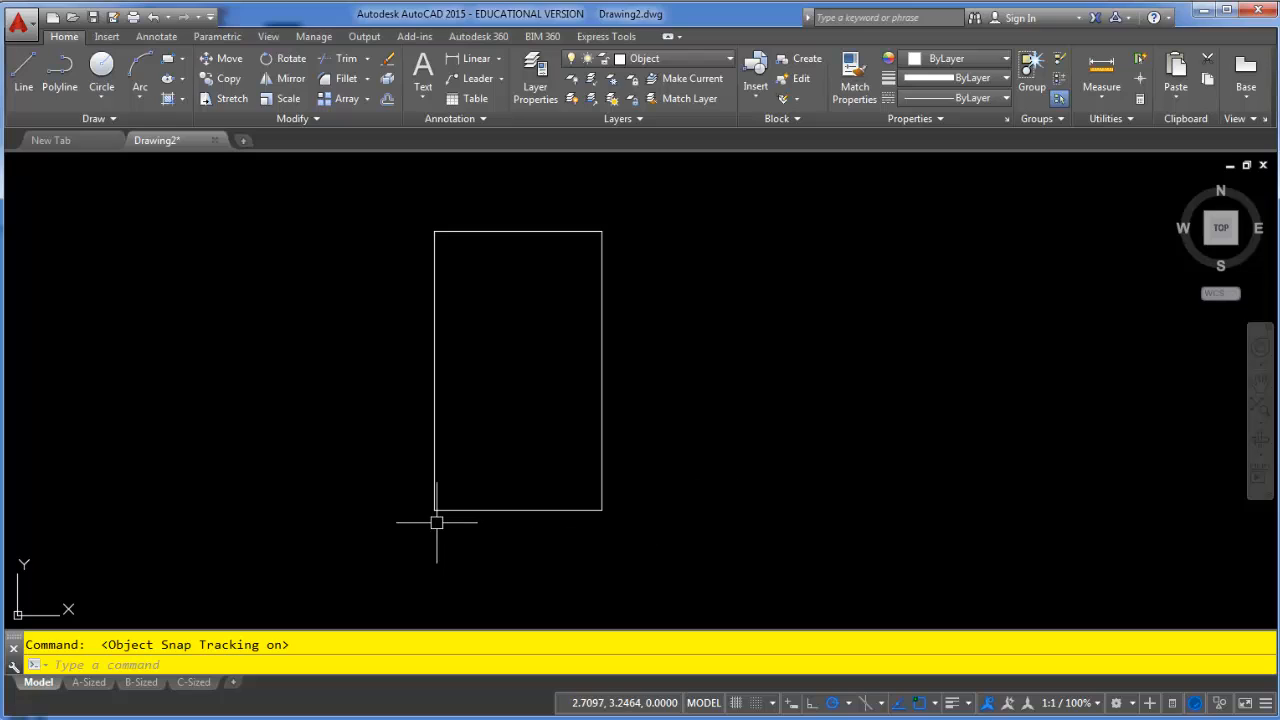
pyautogui.moveTo(660, 517)
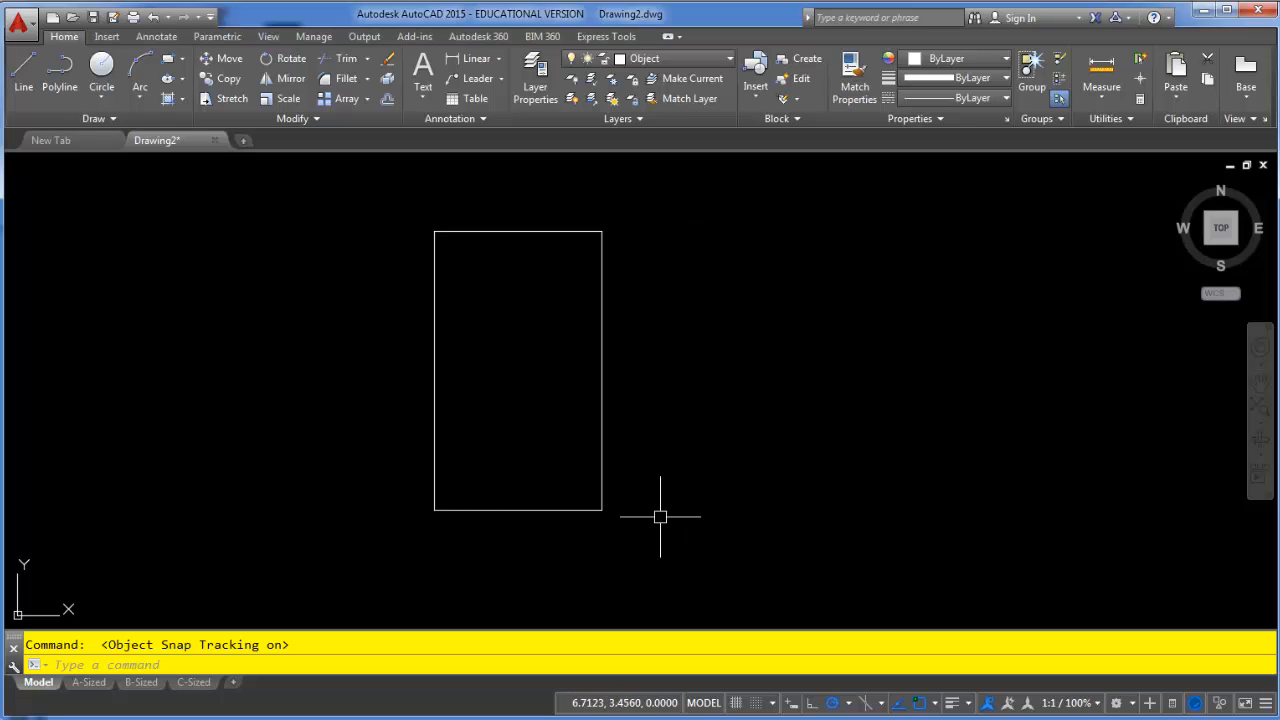
pyautogui.moveTo(622, 516)
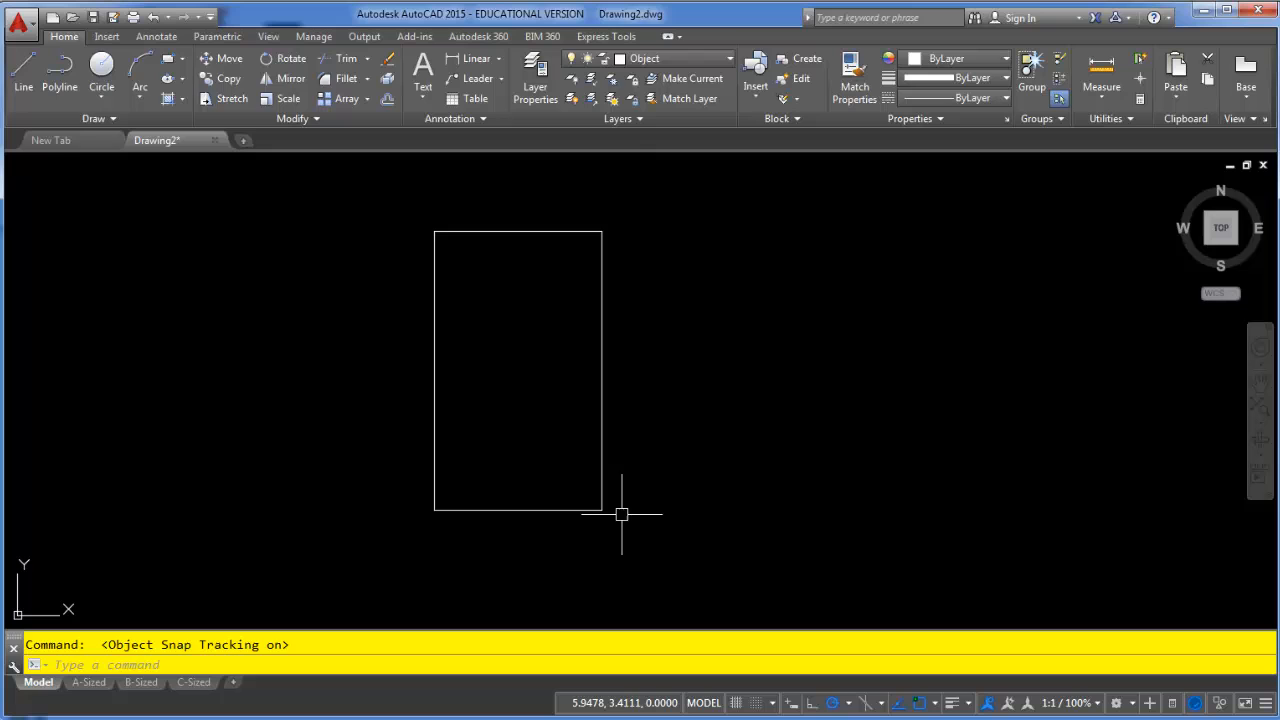
pyautogui.moveTo(760, 495)
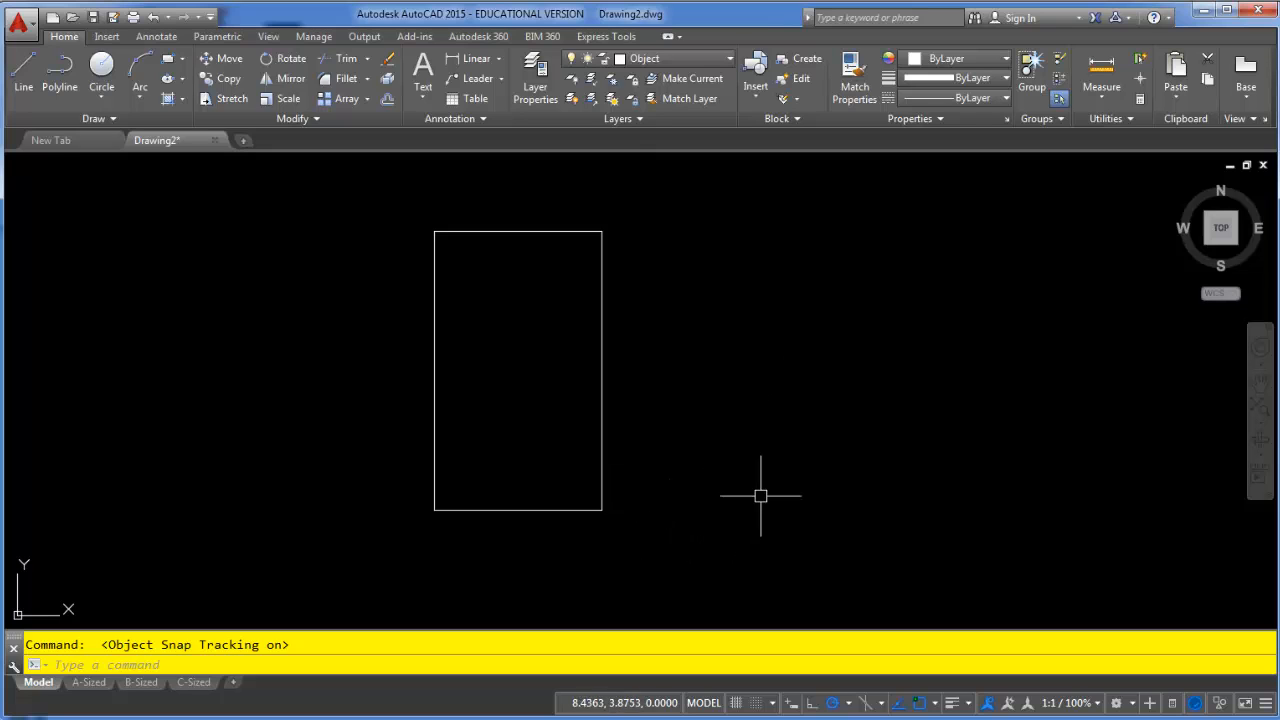
pyautogui.moveTo(760, 513)
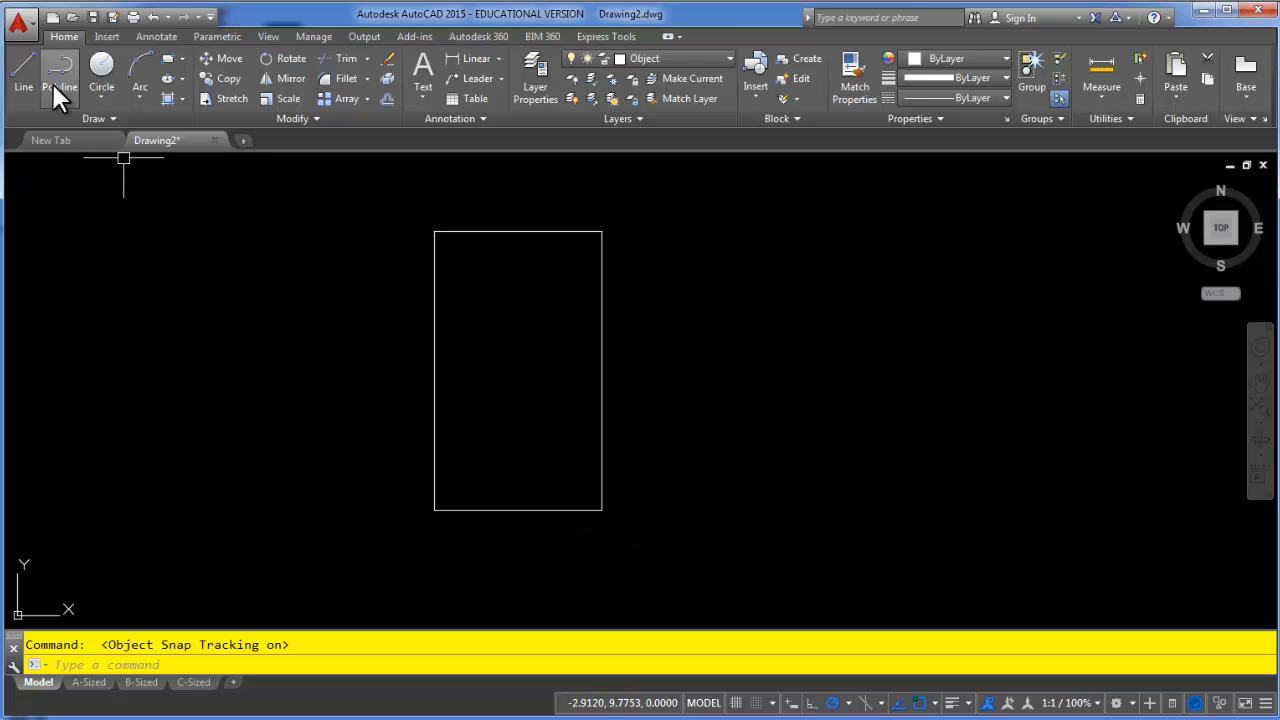
pyautogui.click(23, 78)
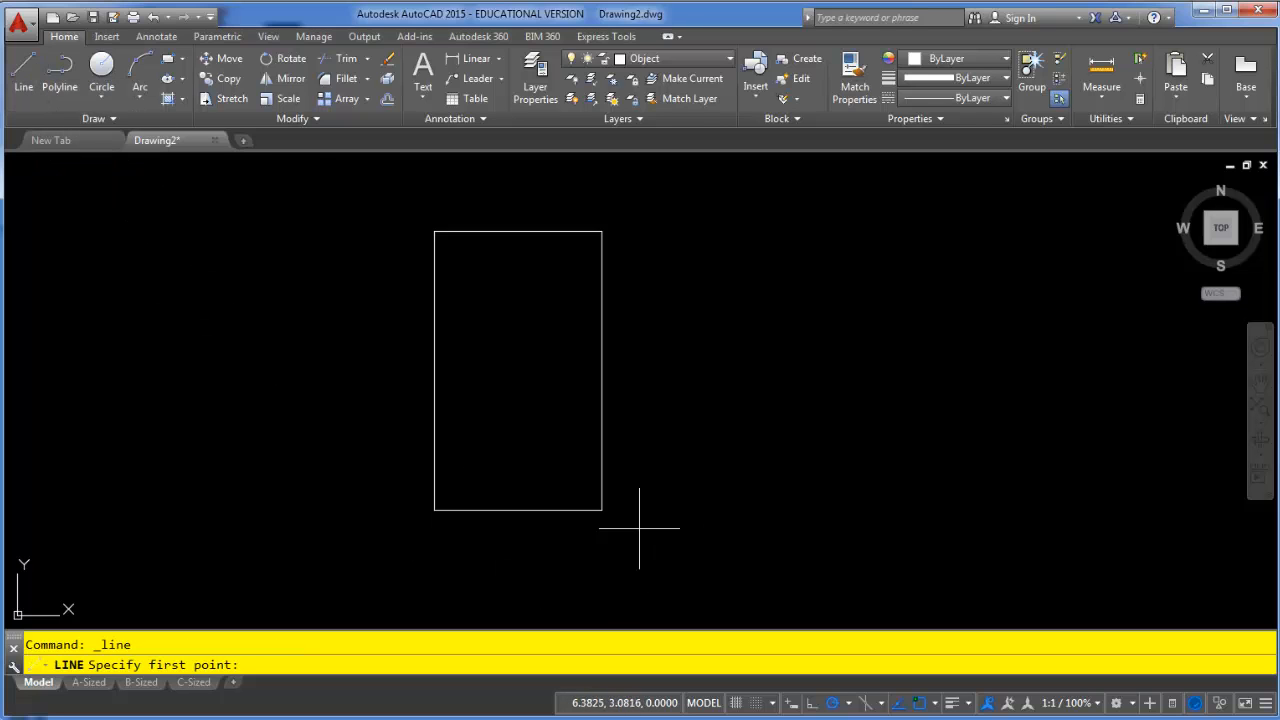
pyautogui.click(601, 521)
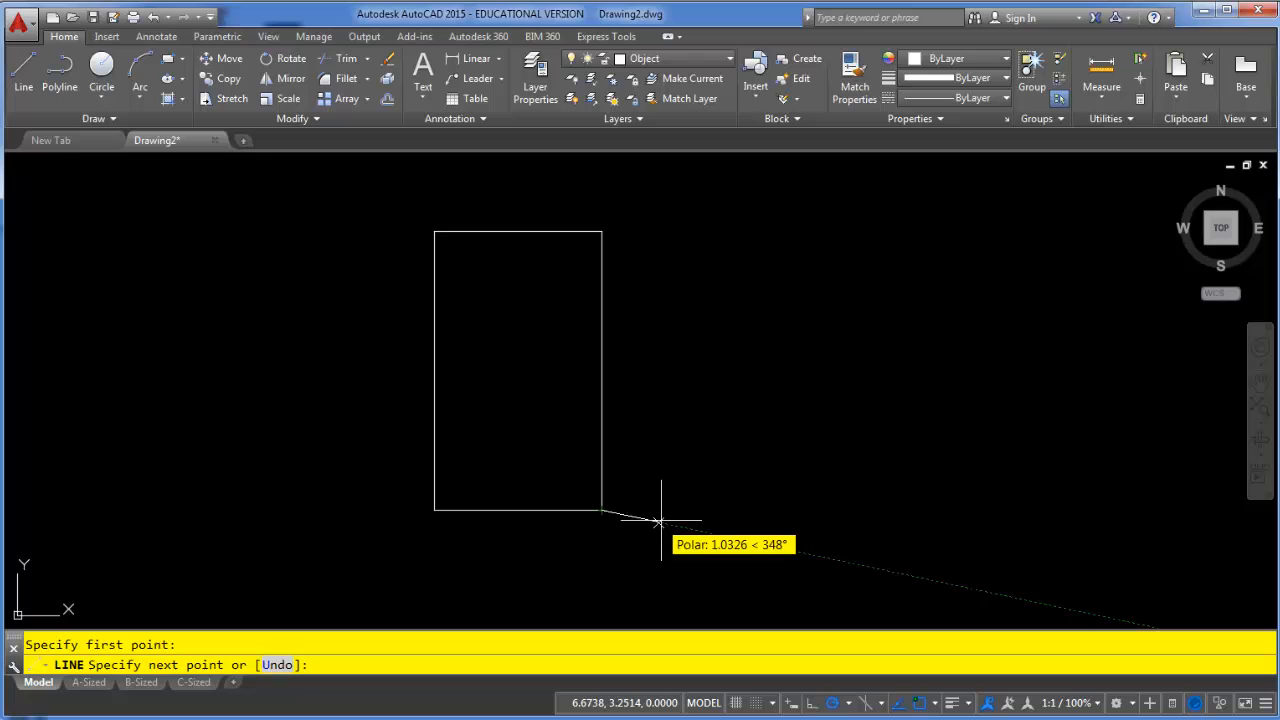
pyautogui.moveTo(697, 510)
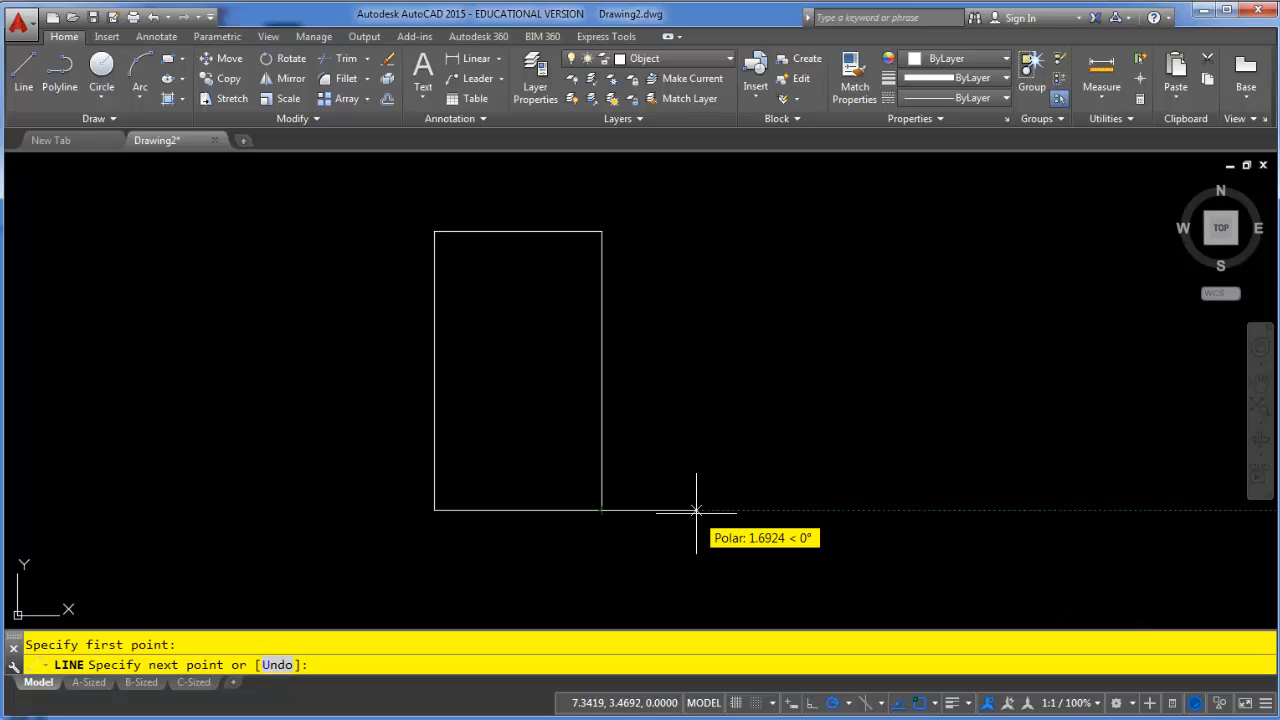
pyautogui.write('4')
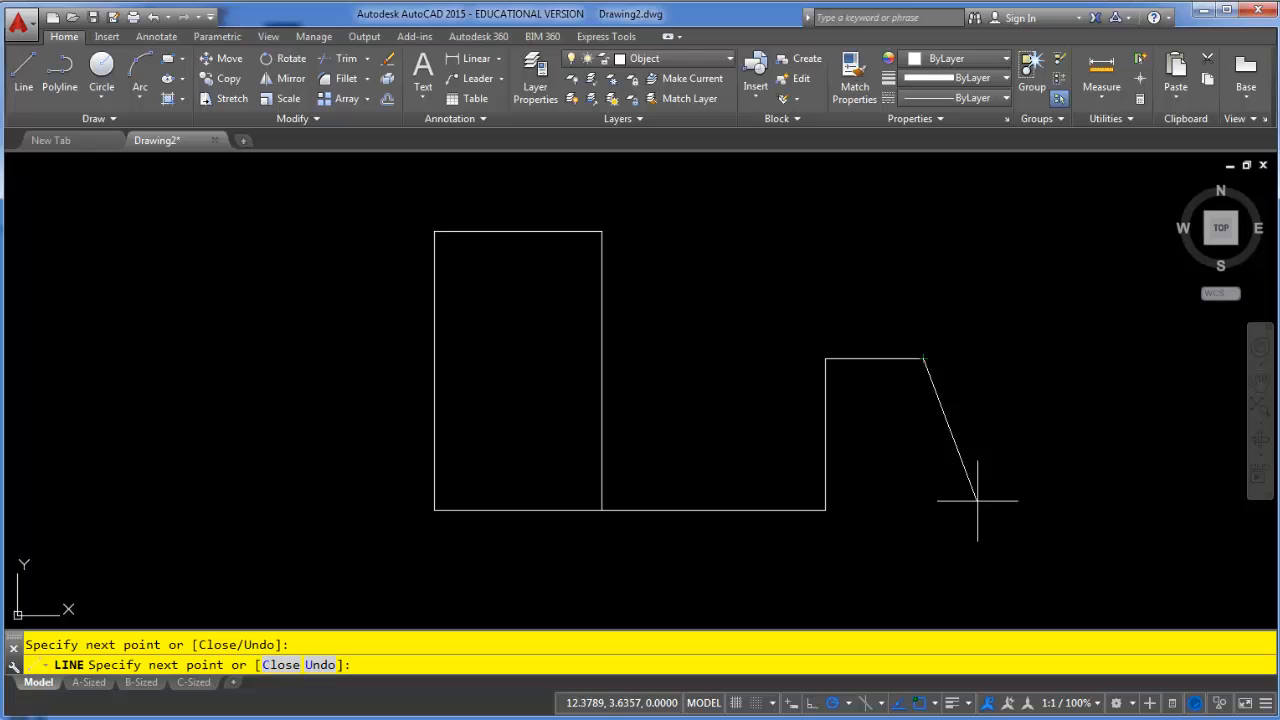
pyautogui.moveTo(950, 500)
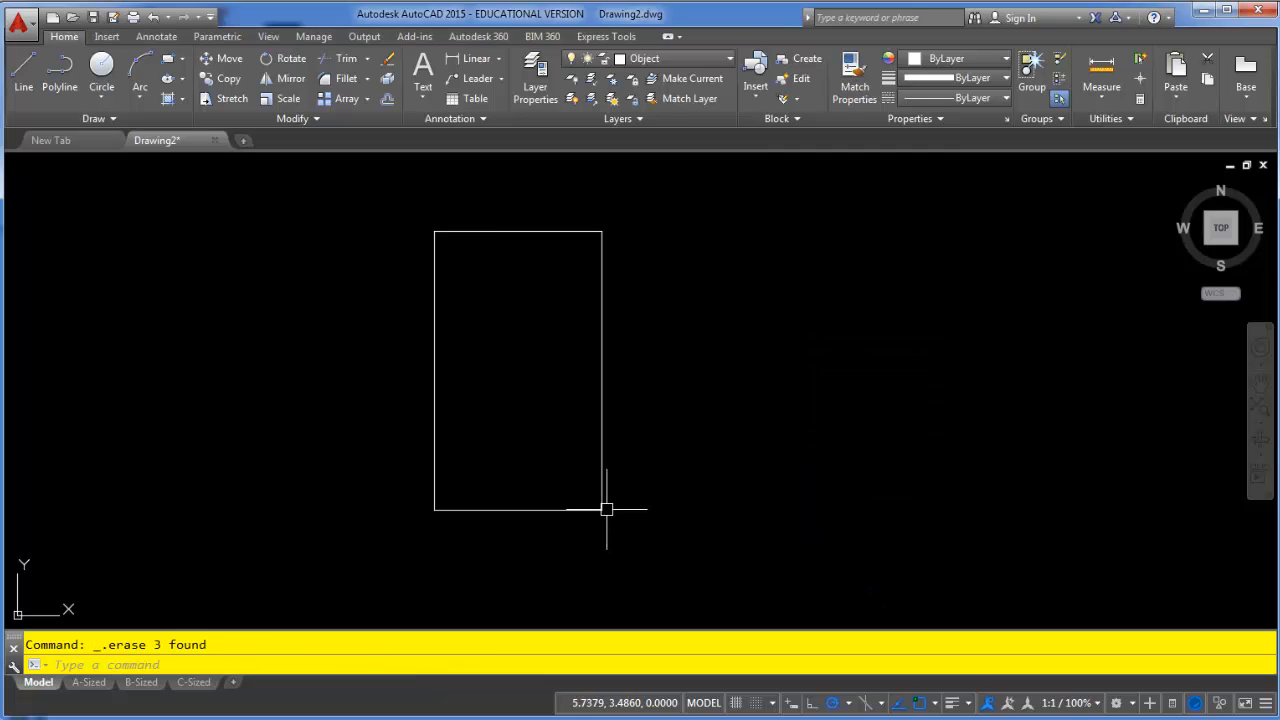
pyautogui.moveTo(790, 456)
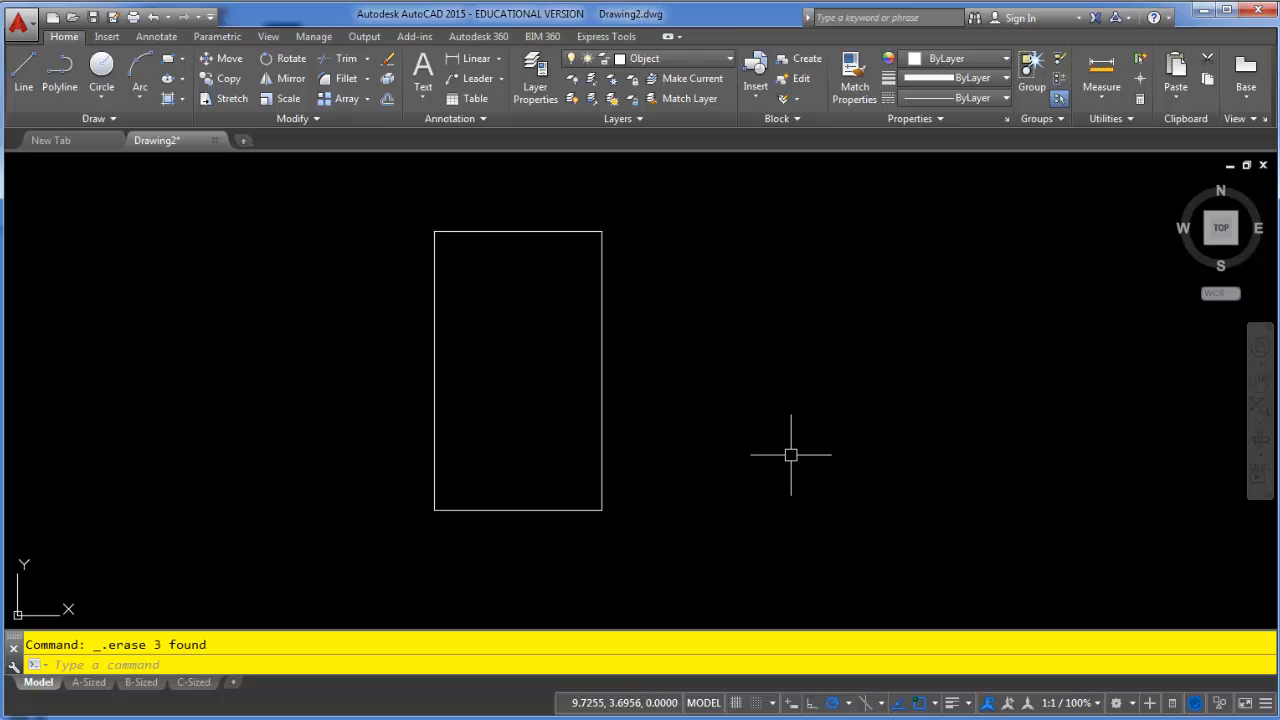
pyautogui.moveTo(22, 86)
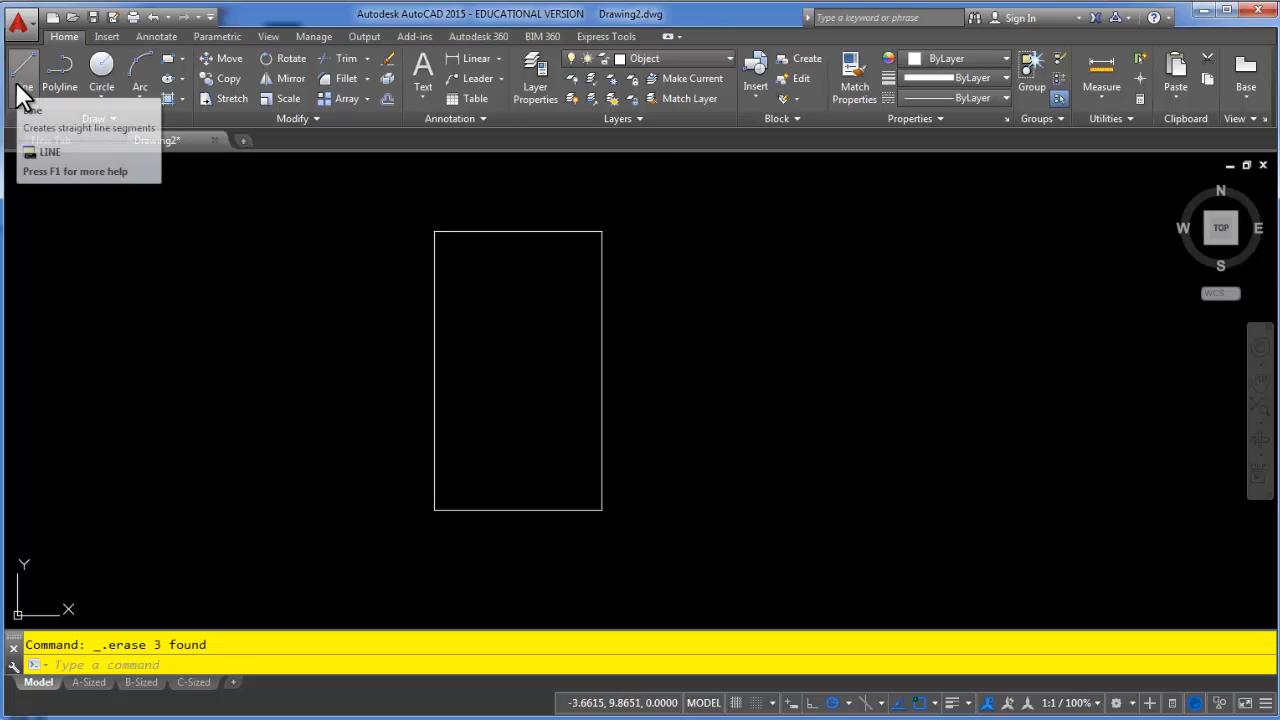
# - Draw two connected practice line segments right of the rectangle and window-select them
pyautogui.click(22, 75)
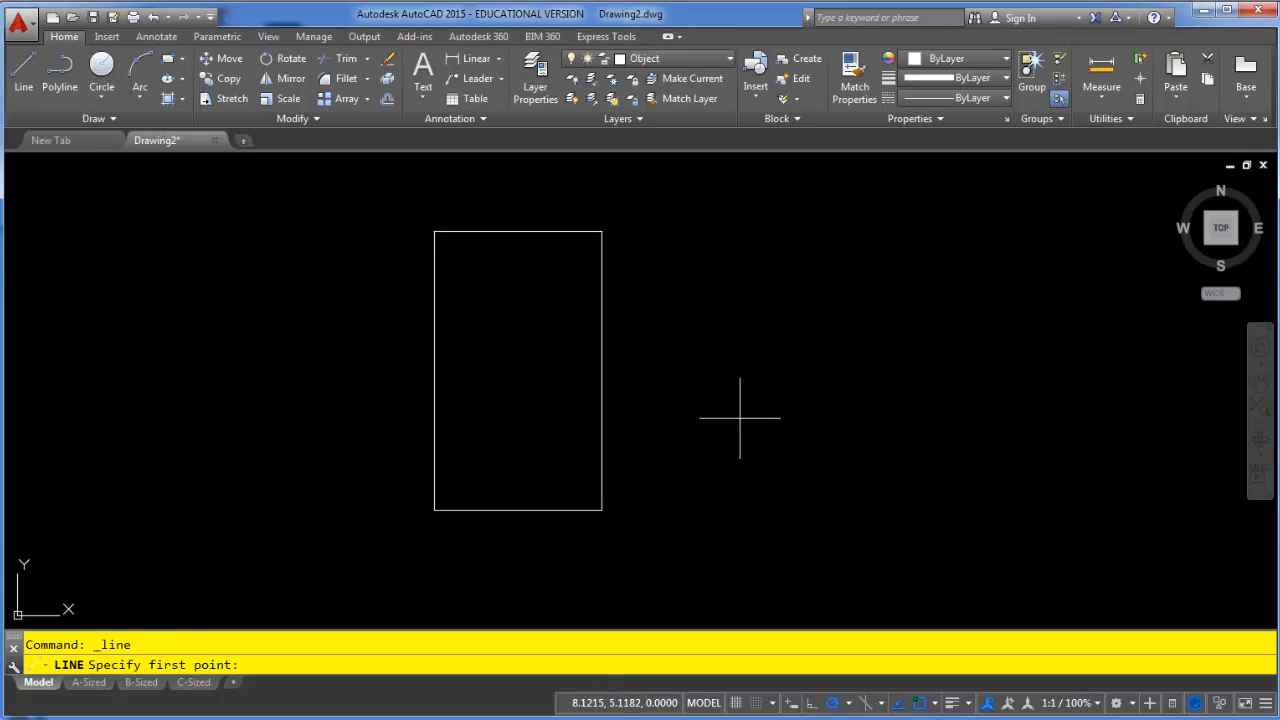
pyautogui.moveTo(646, 532)
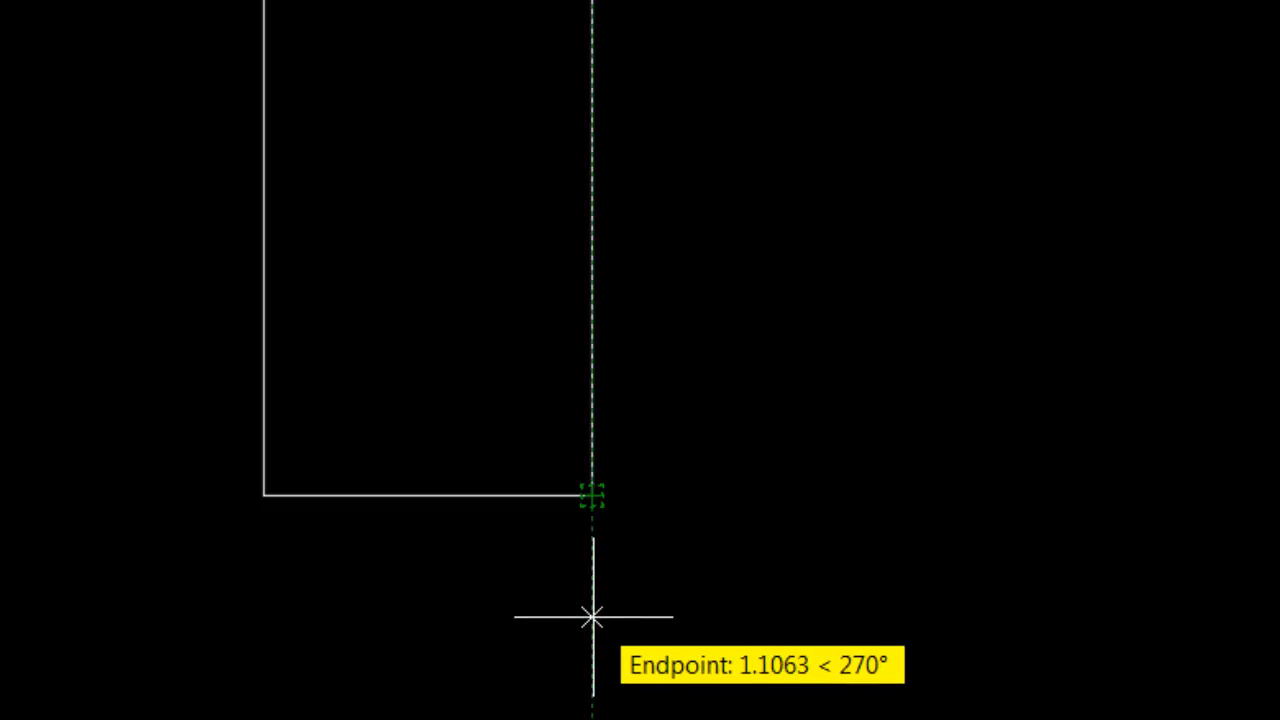
pyautogui.moveTo(735, 493)
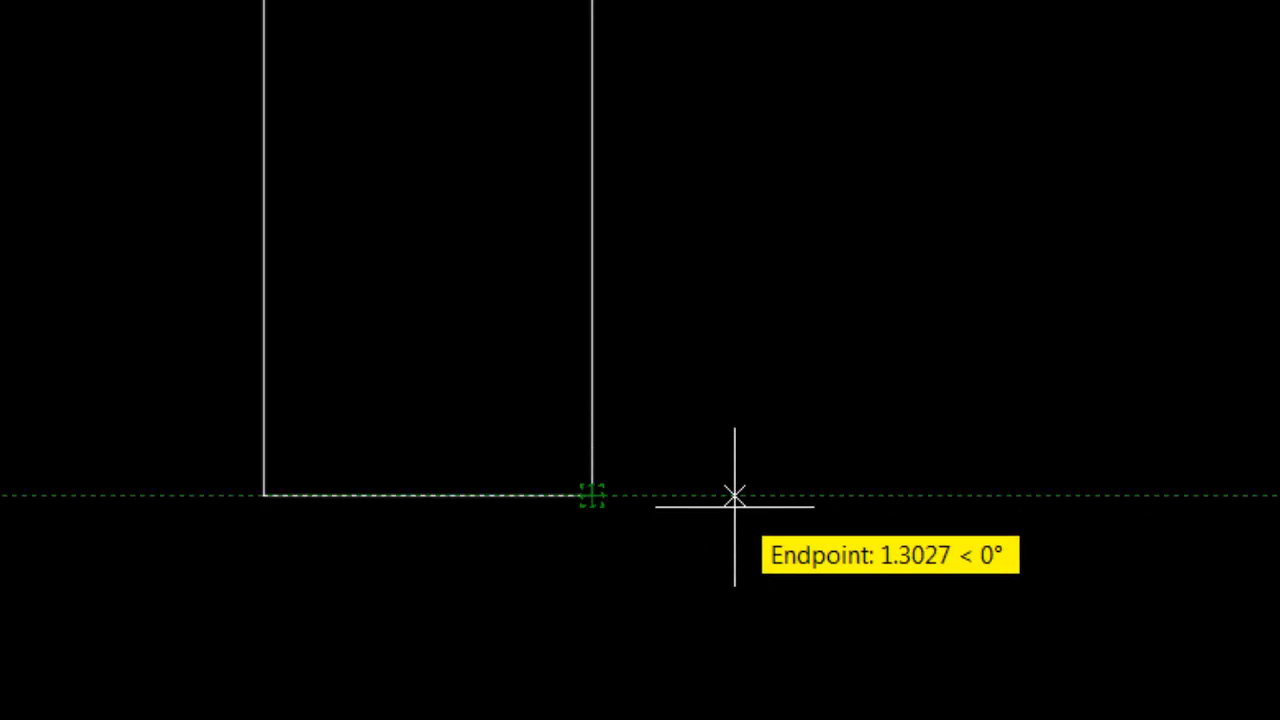
pyautogui.moveTo(895, 493)
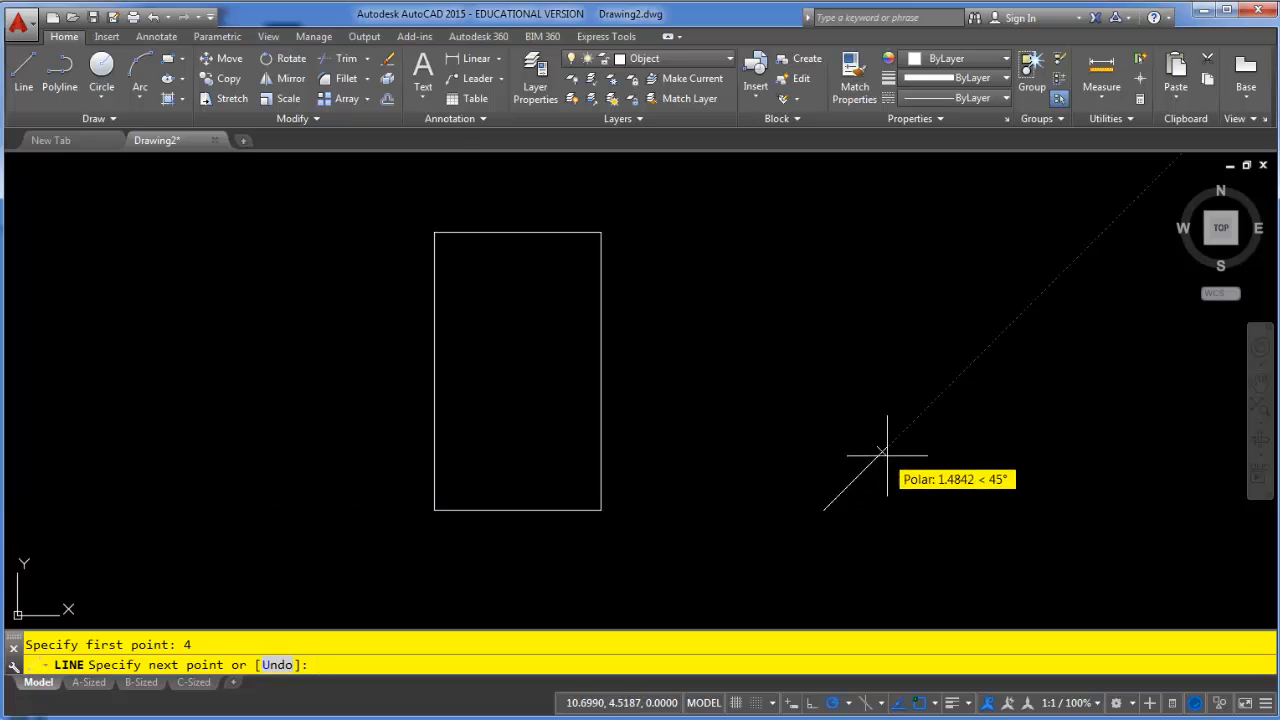
pyautogui.moveTo(835, 395)
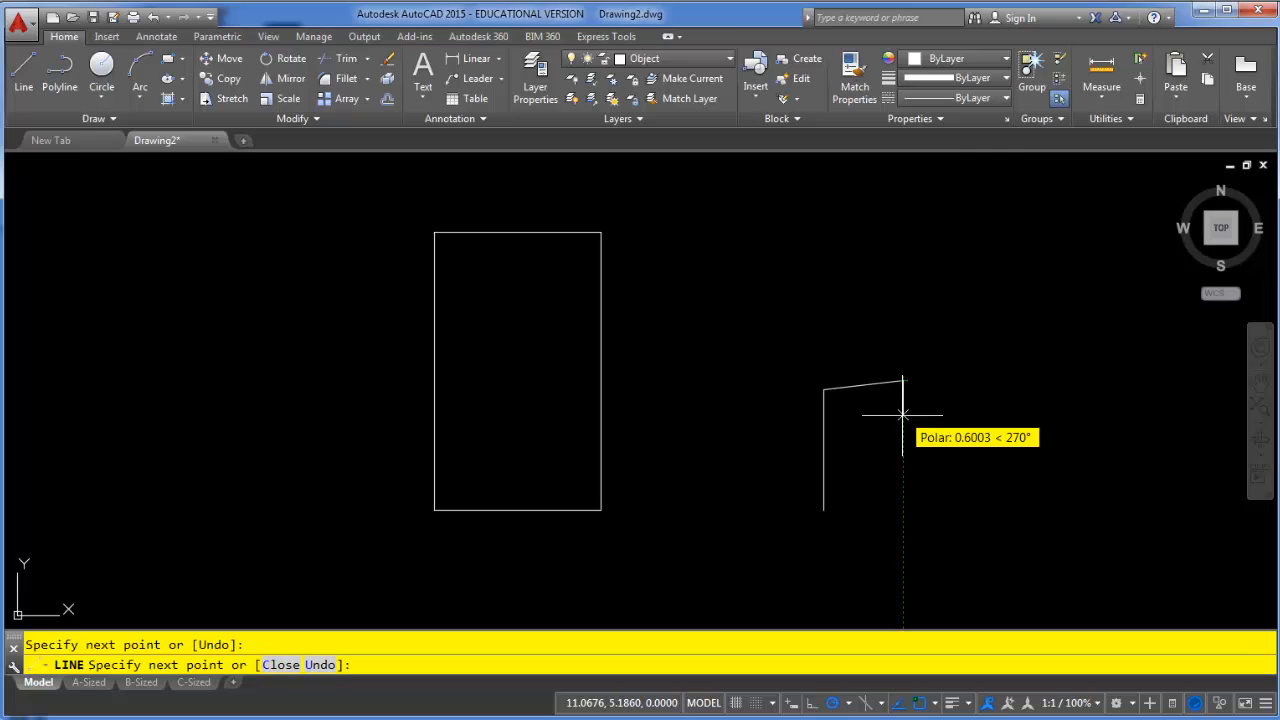
pyautogui.press('Escape')
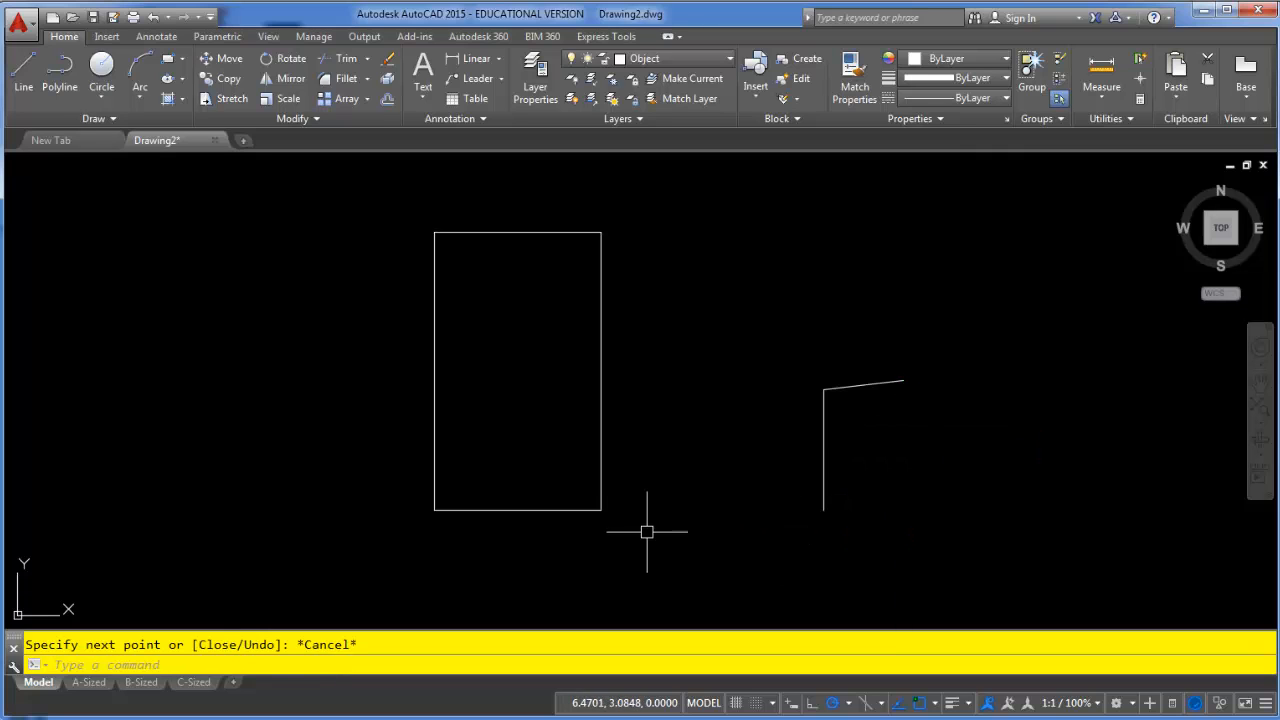
pyautogui.click(823, 445)
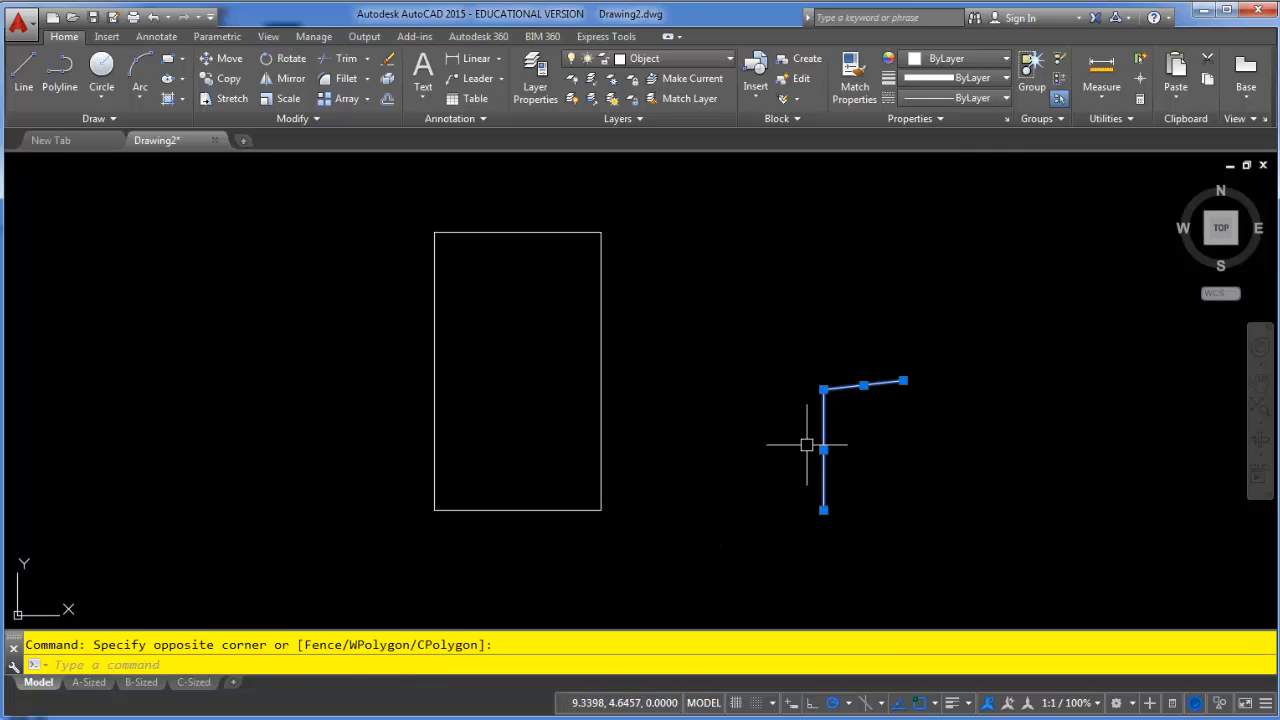
# - Erase the practice lines, draw midpoint-to-midpoint centre lines, and centre a circle at their crossing
pyautogui.press('Delete')
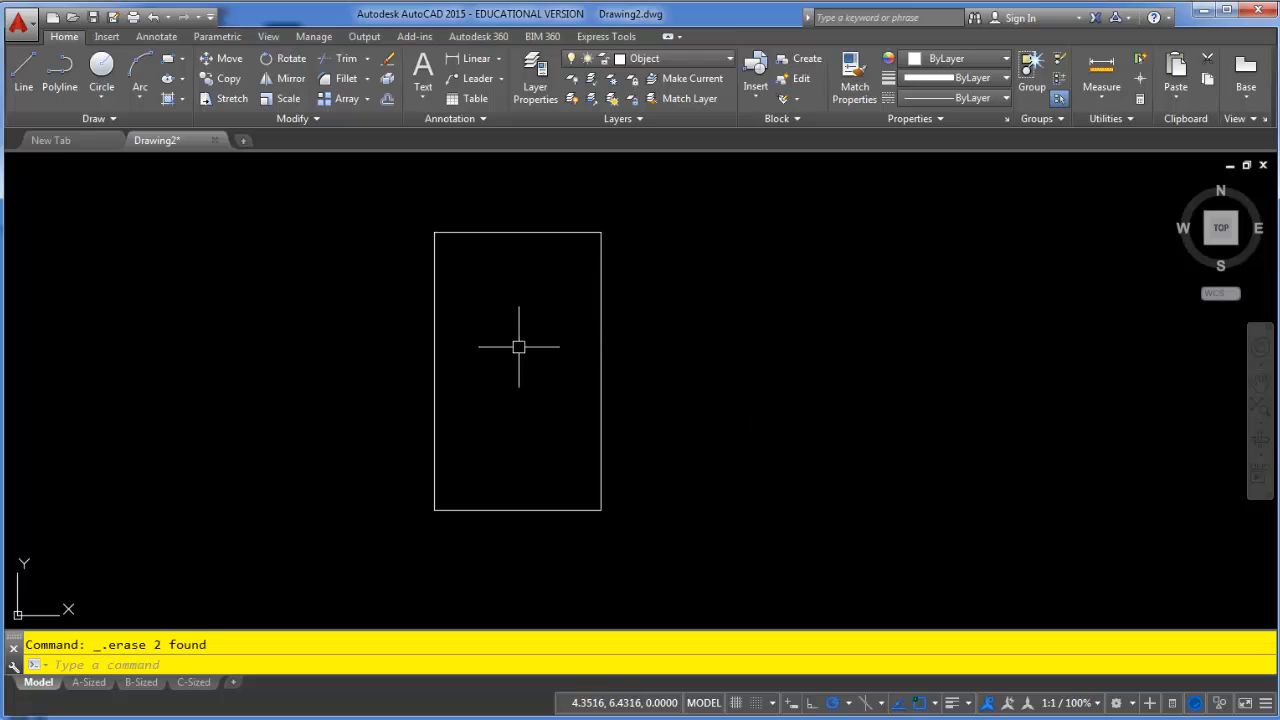
pyautogui.moveTo(515, 346)
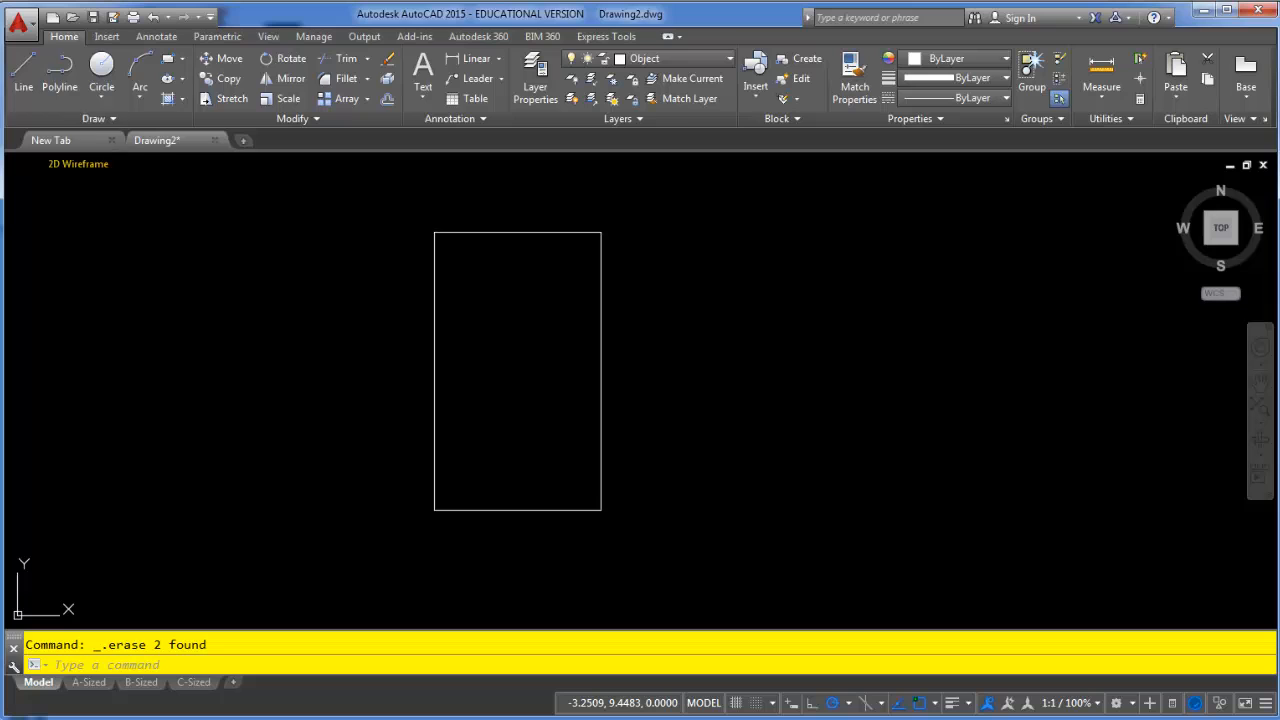
pyautogui.click(22, 75)
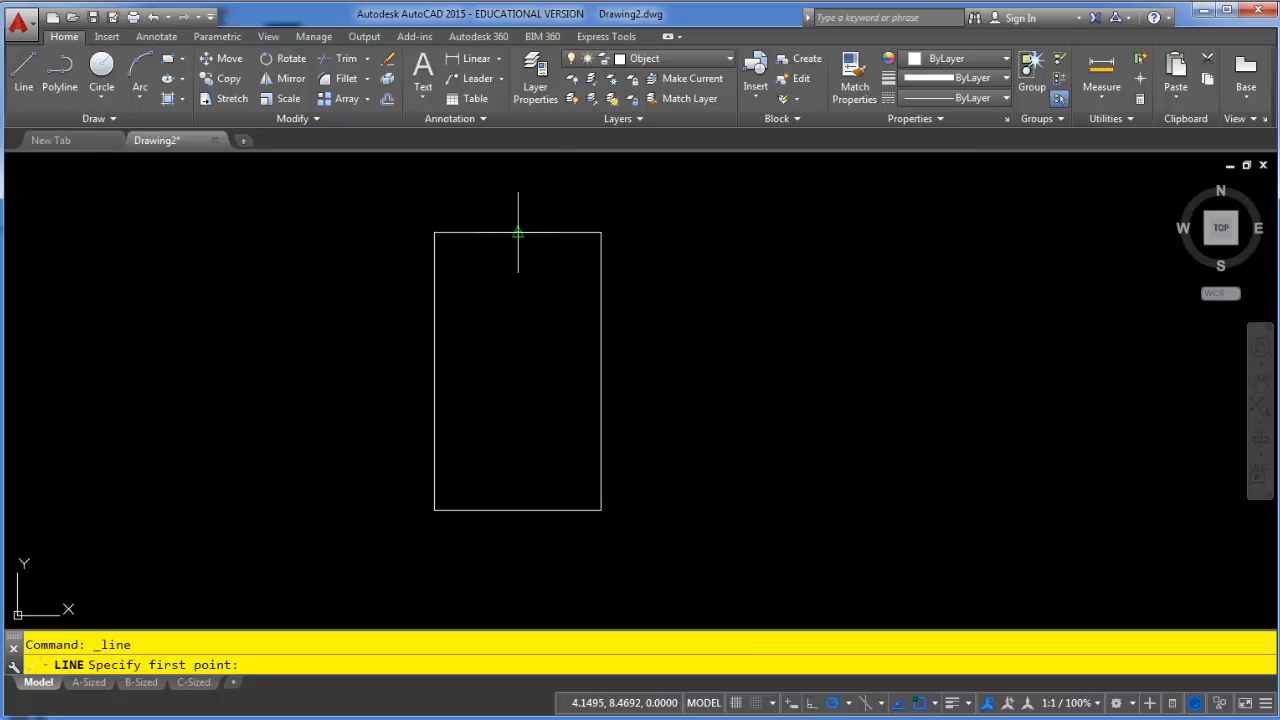
pyautogui.click(518, 233)
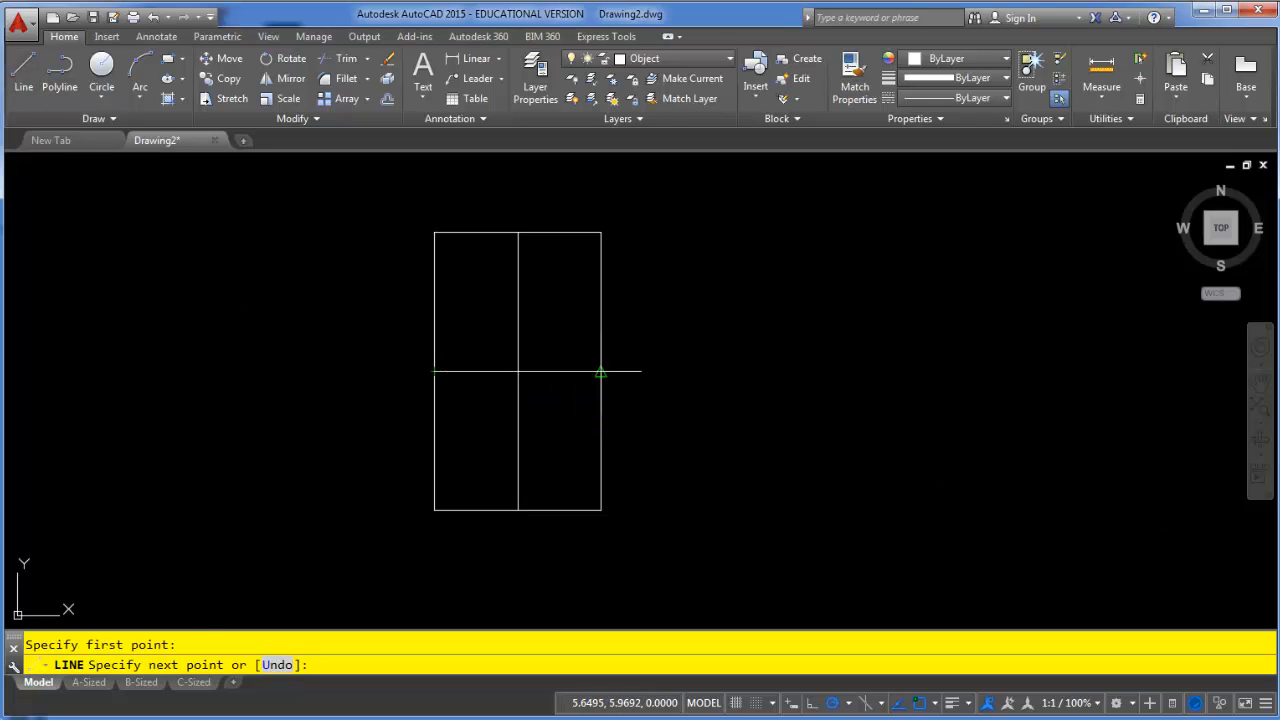
pyautogui.press('Escape')
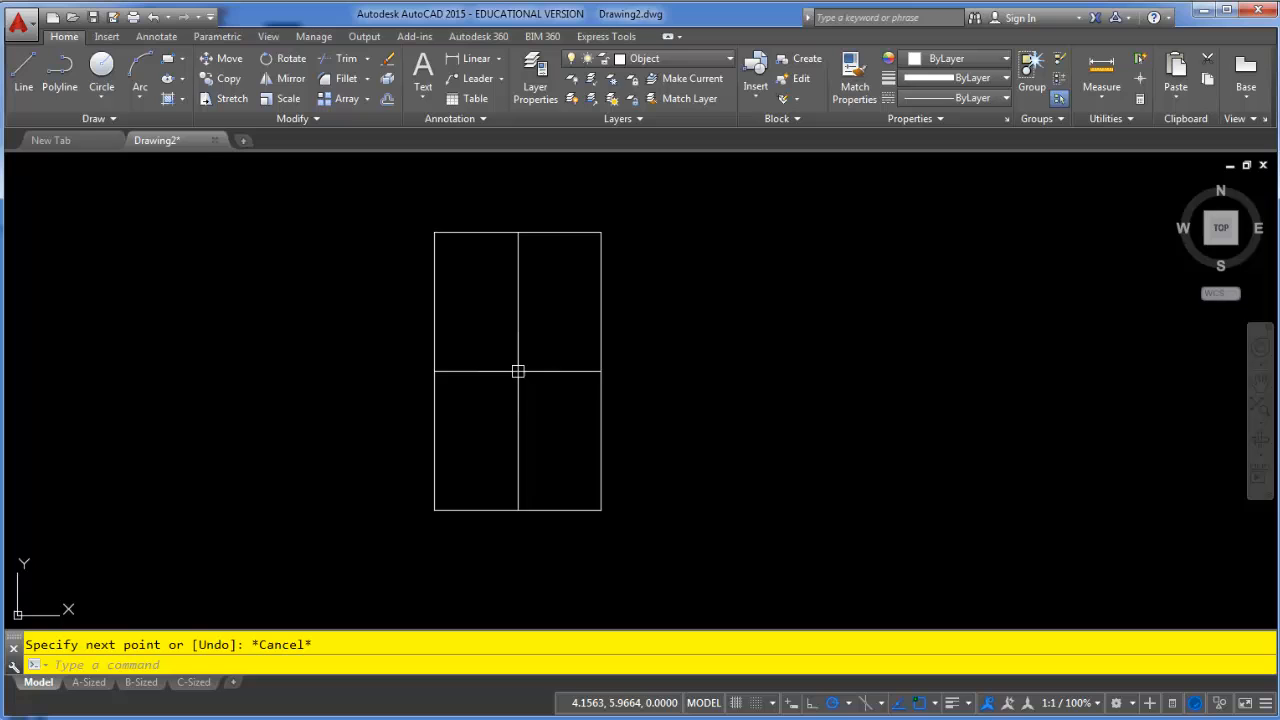
pyautogui.click(101, 78)
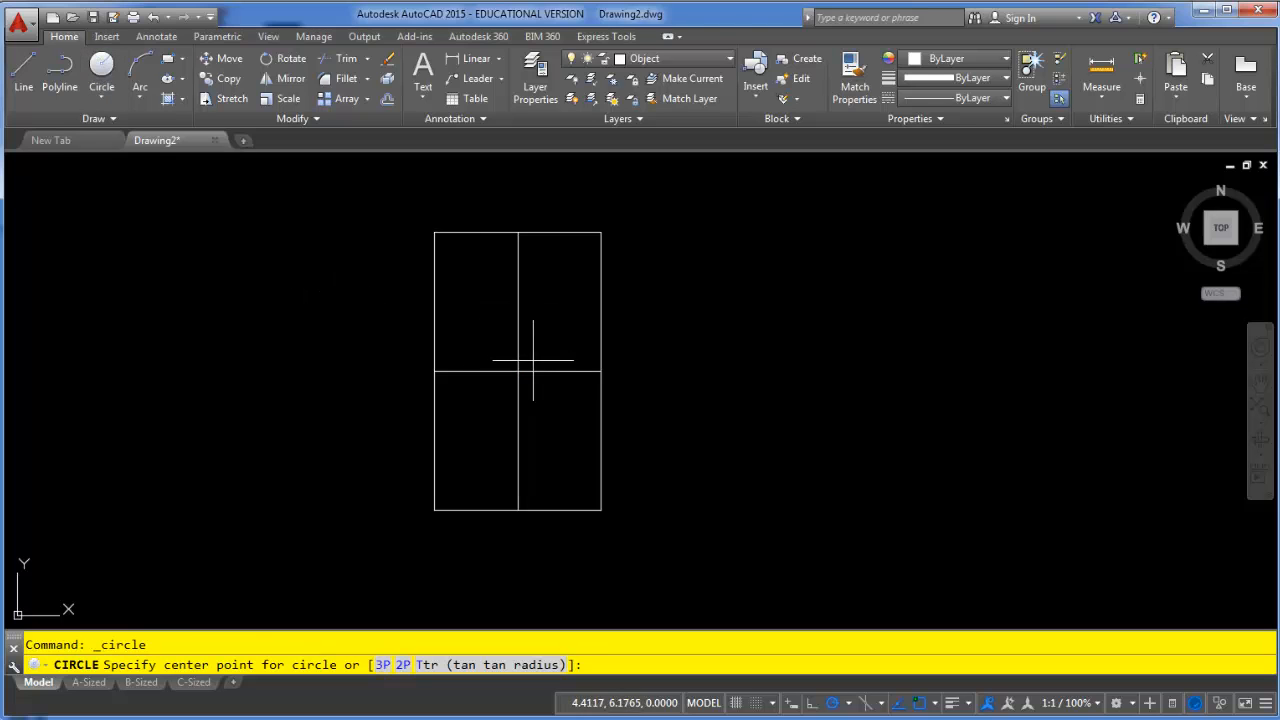
pyautogui.click(517, 371)
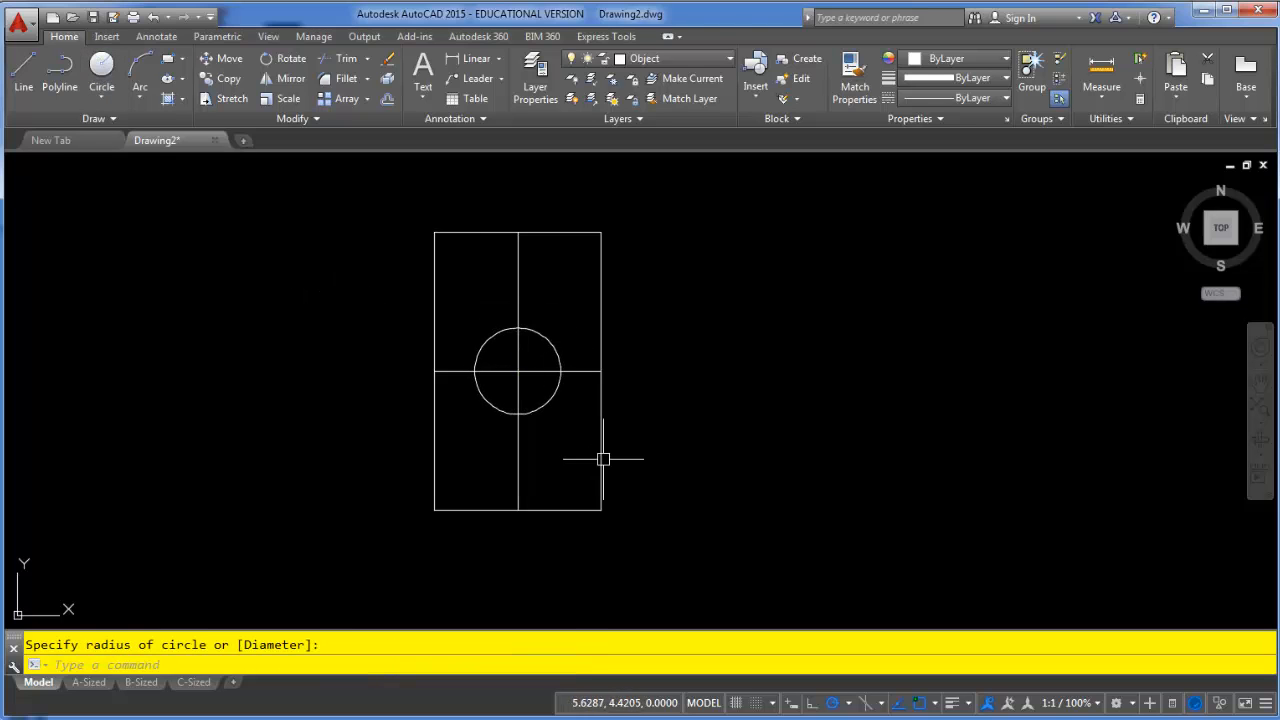
pyautogui.moveTo(576, 308)
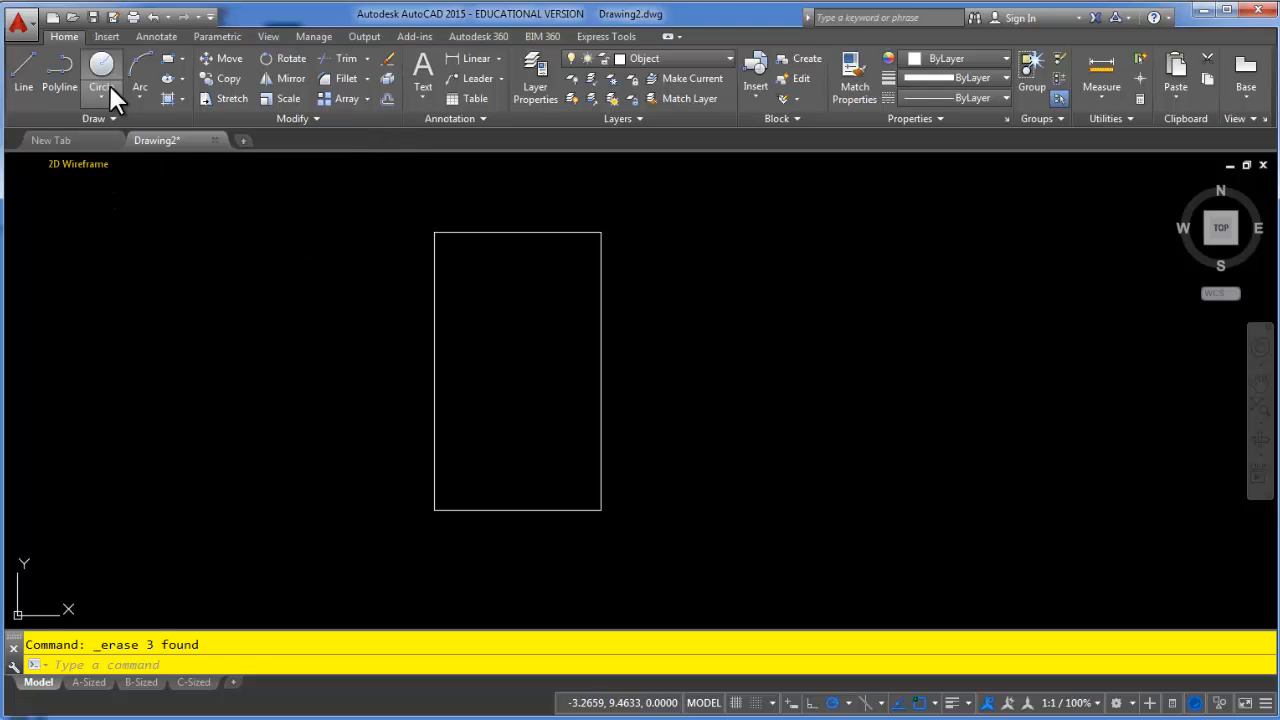
# - Start a circle centred on the rectangle, tracked from the top and right edge midpoints
pyautogui.click(101, 70)
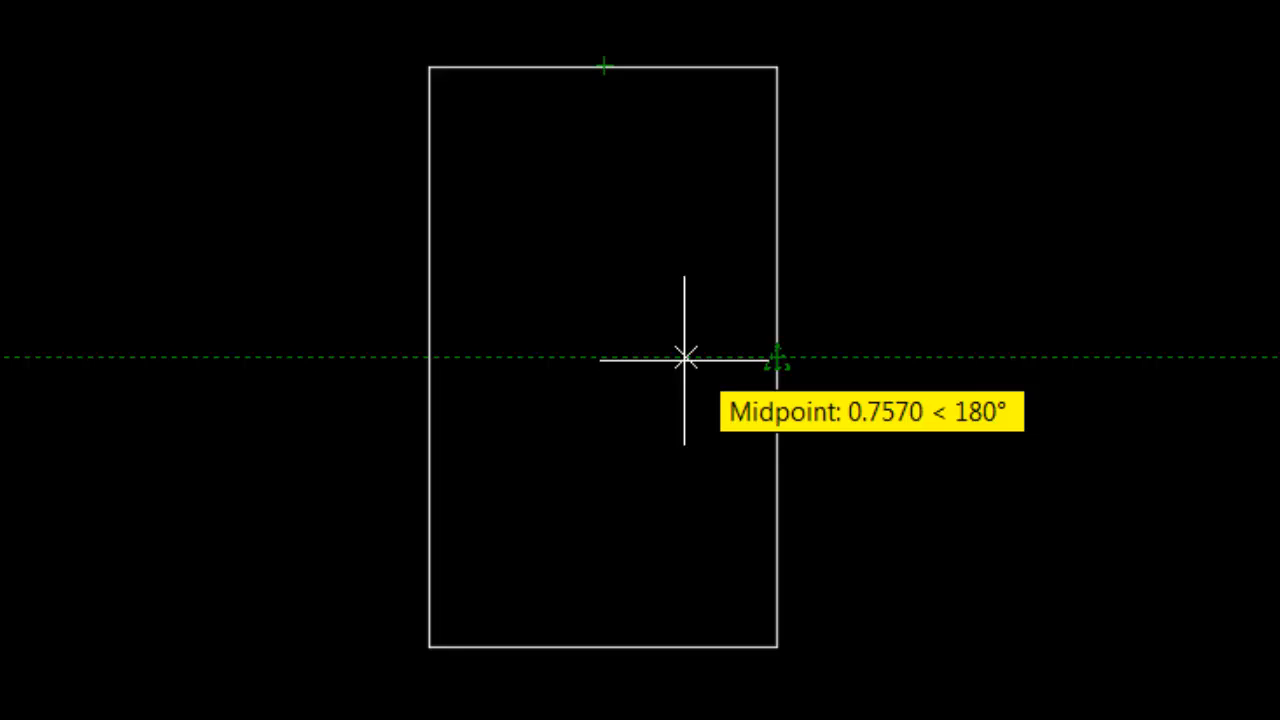
pyautogui.moveTo(605, 357)
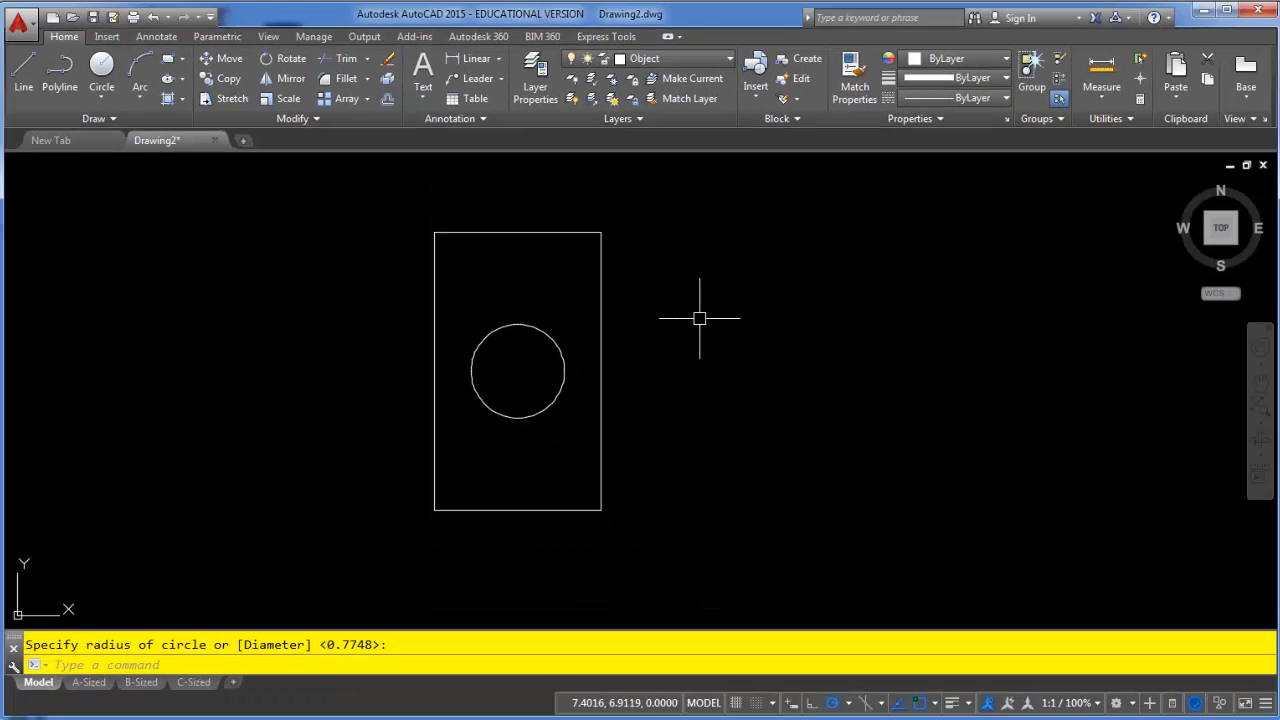
pyautogui.moveTo(710, 336)
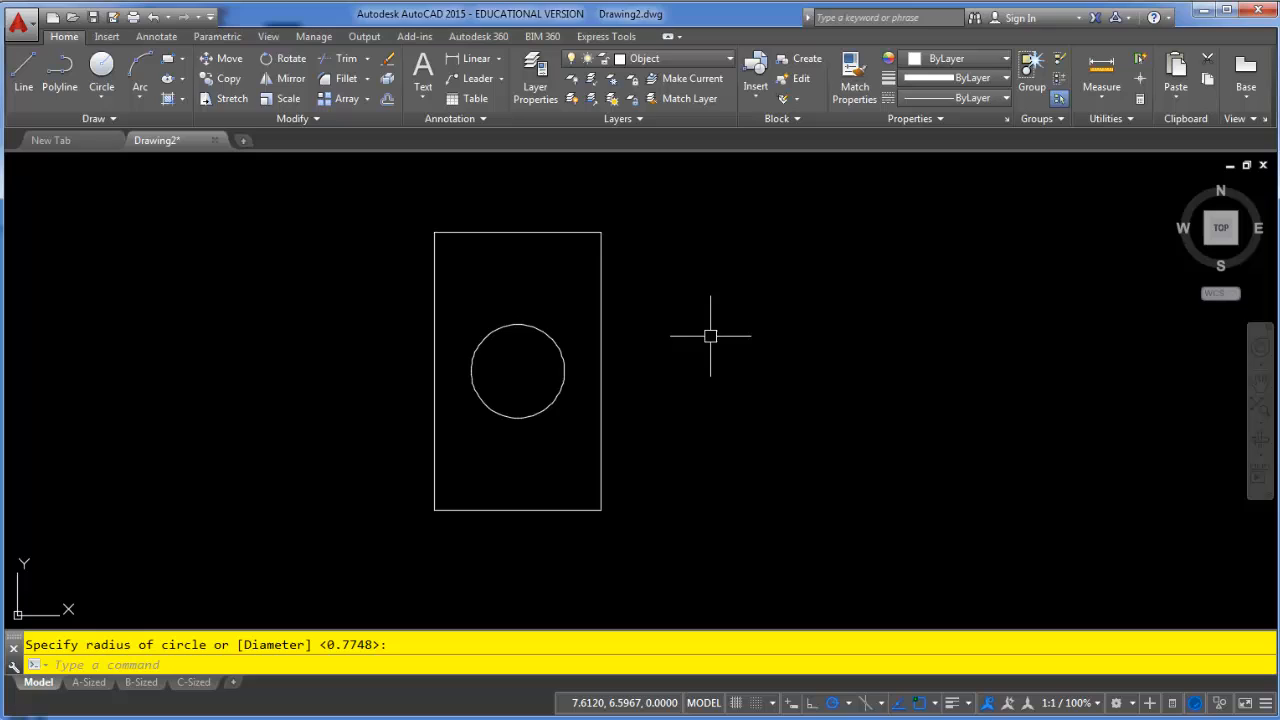
pyautogui.moveTo(793, 407)
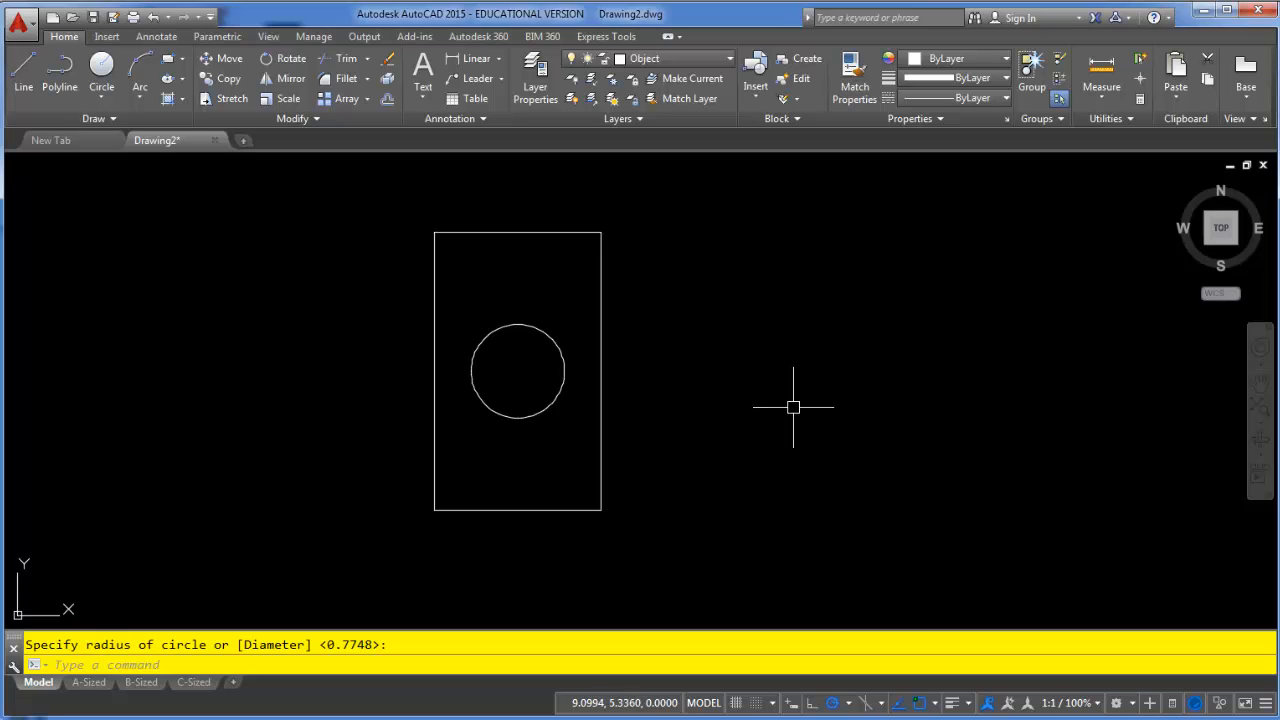
pyautogui.moveTo(733, 402)
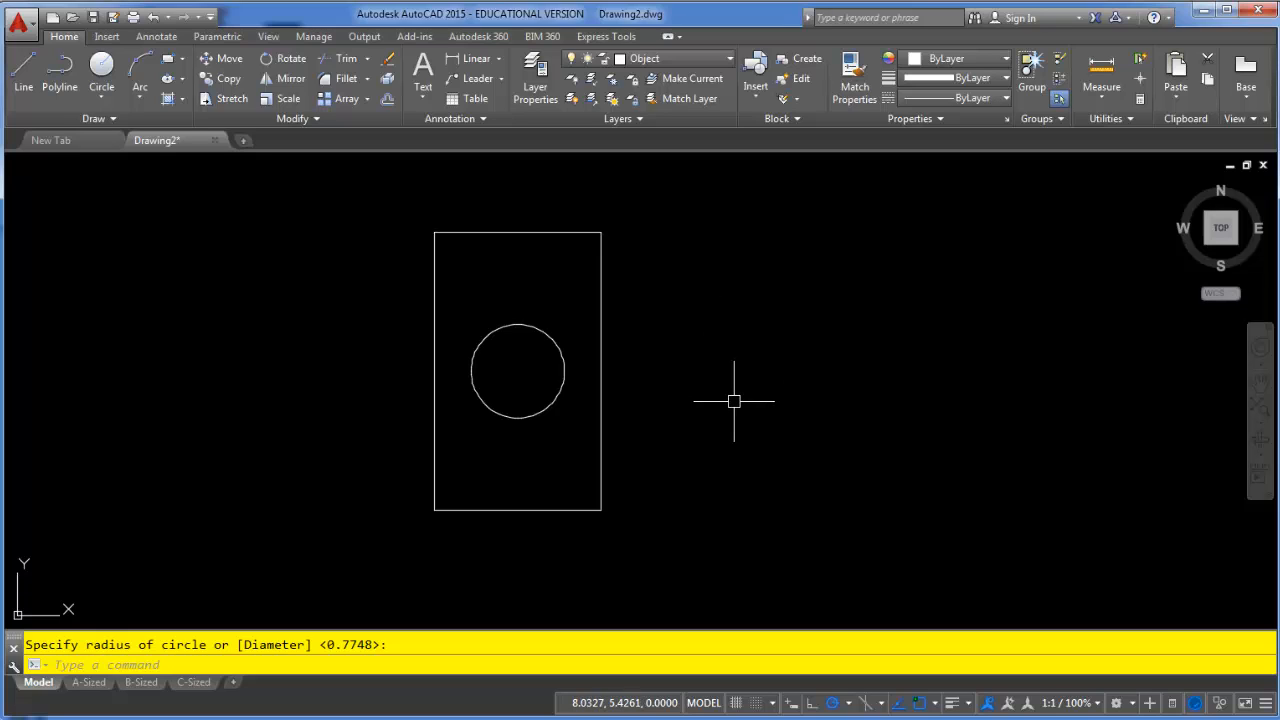
pyautogui.moveTo(740, 403)
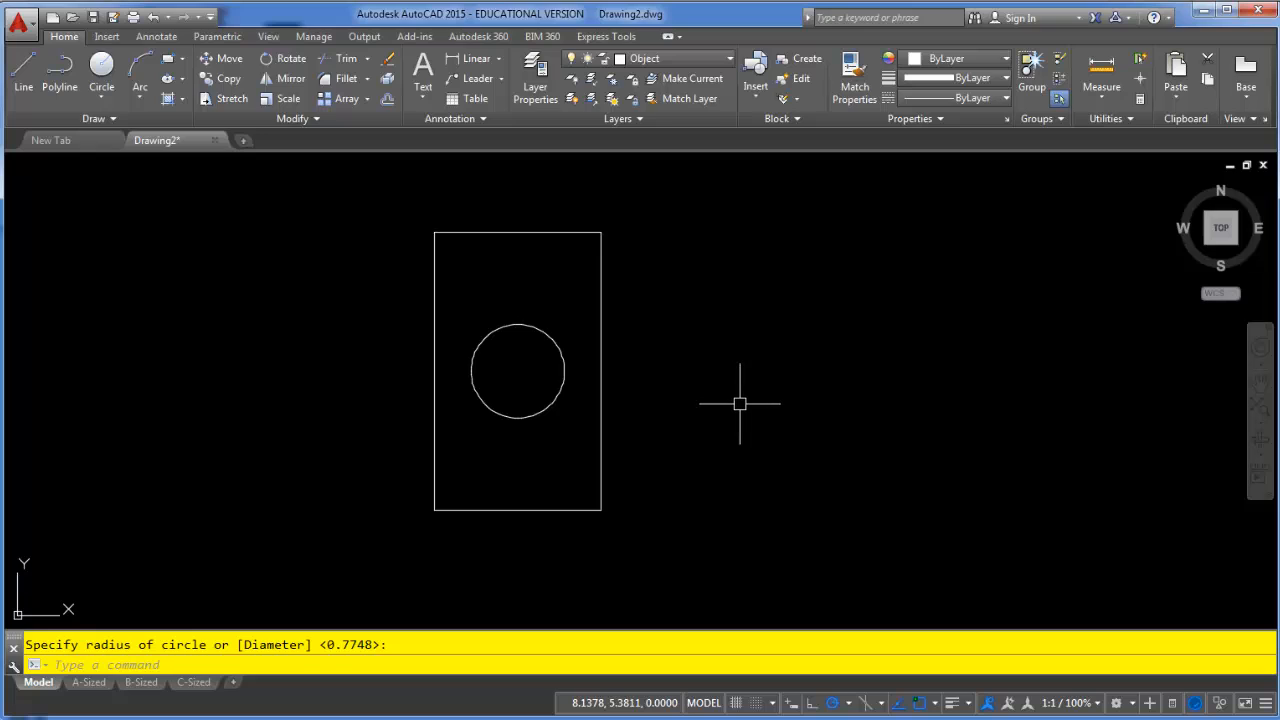
pyautogui.moveTo(748, 417)
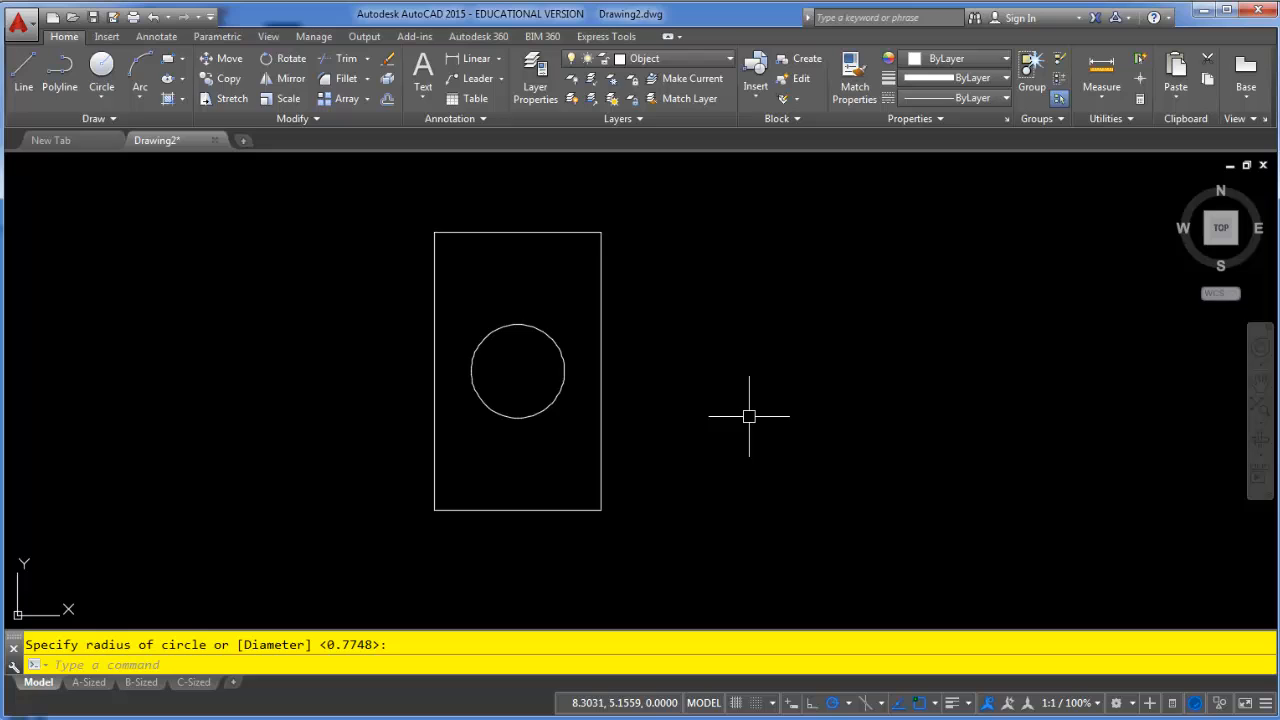
pyautogui.moveTo(772, 422)
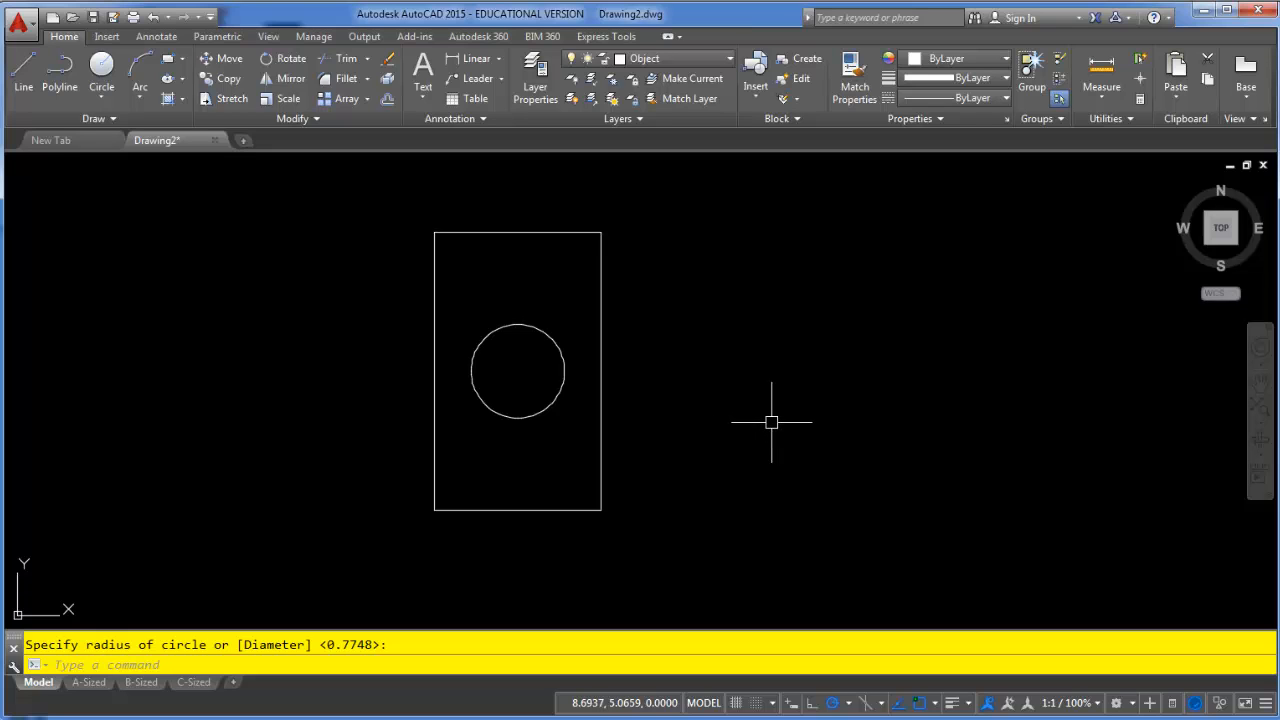
pyautogui.moveTo(1250, 617)
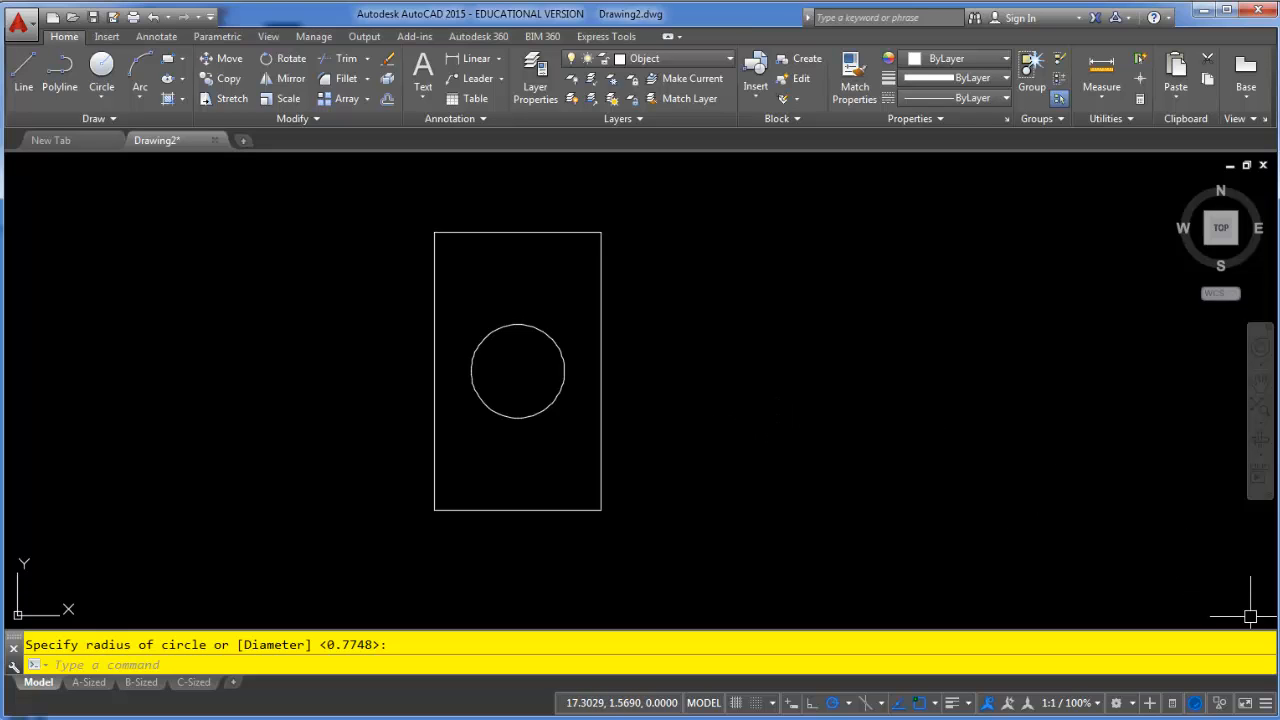